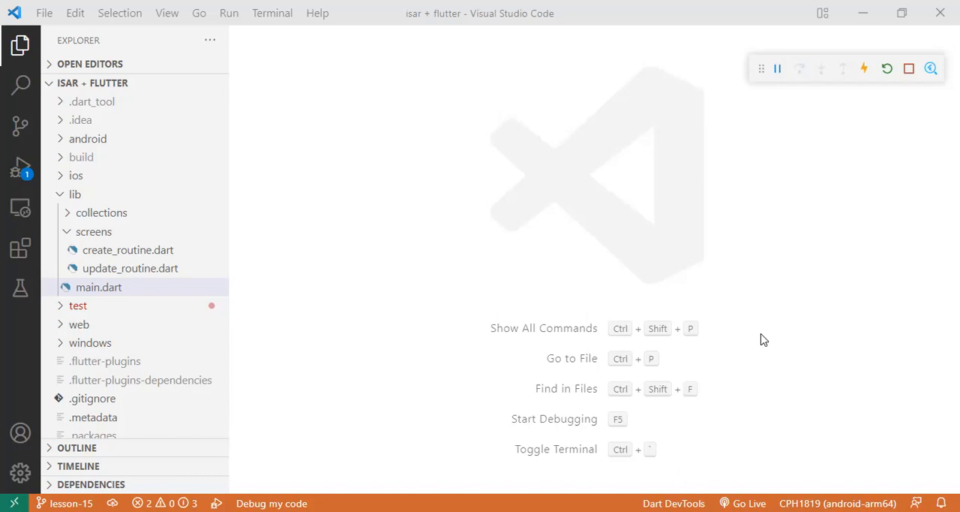
mouse_move(639, 436)
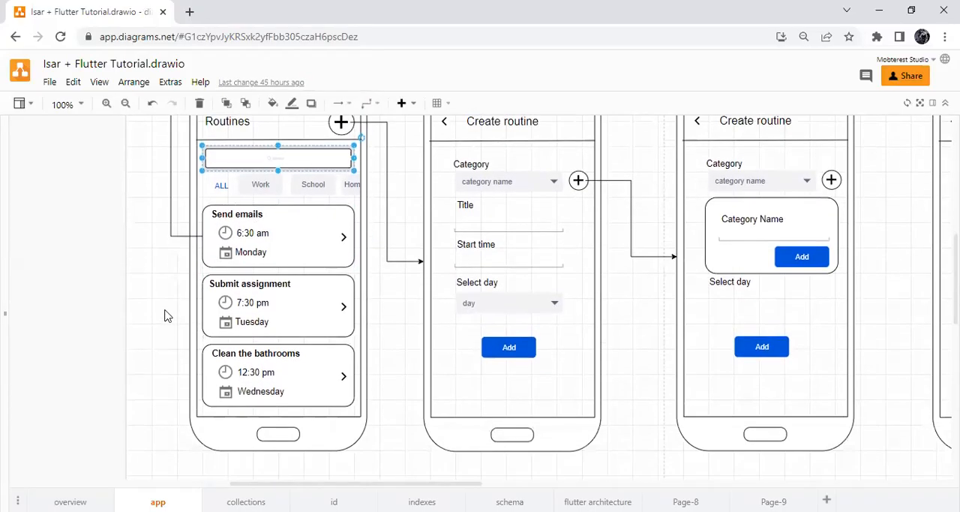
mouse_move(173, 332)
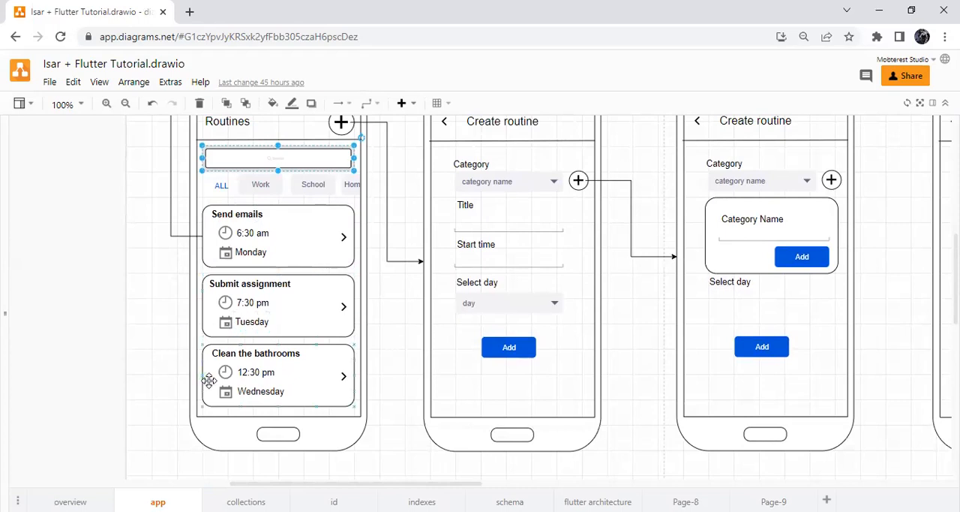
mouse_move(326, 399)
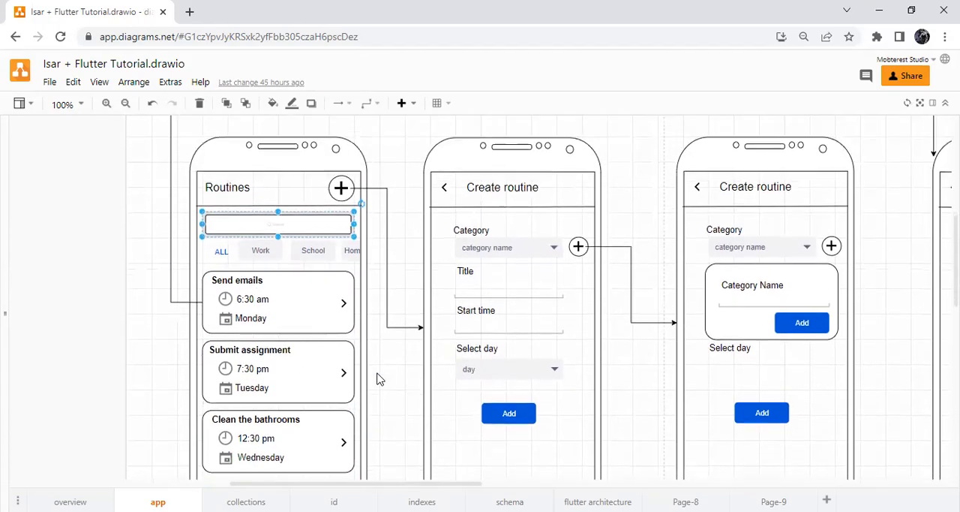
- Return to VS Code and open main.dart from the lib folder
scroll(down, 3)
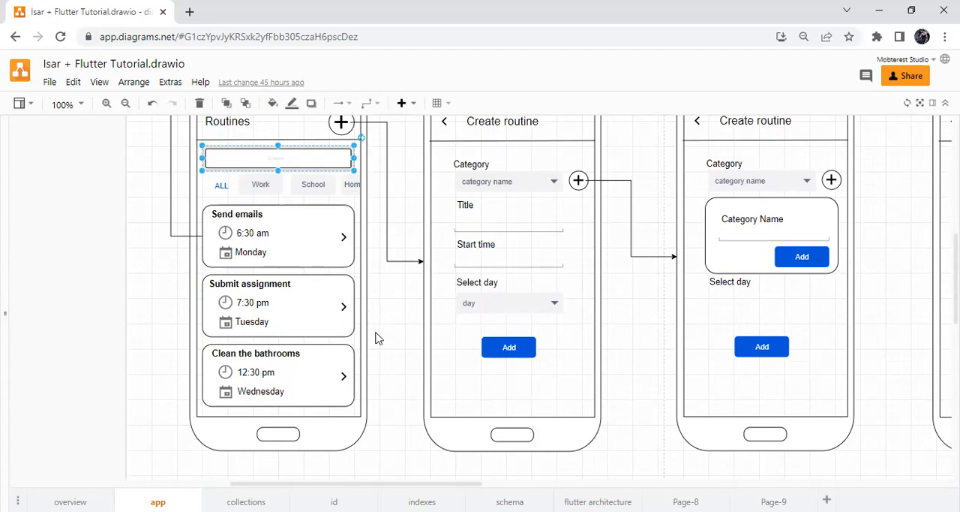
mouse_move(410, 330)
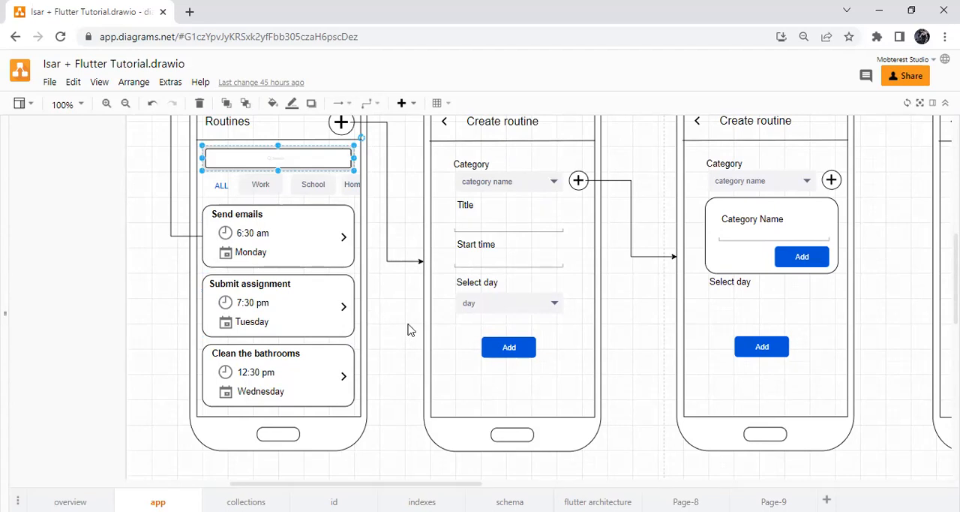
mouse_move(403, 354)
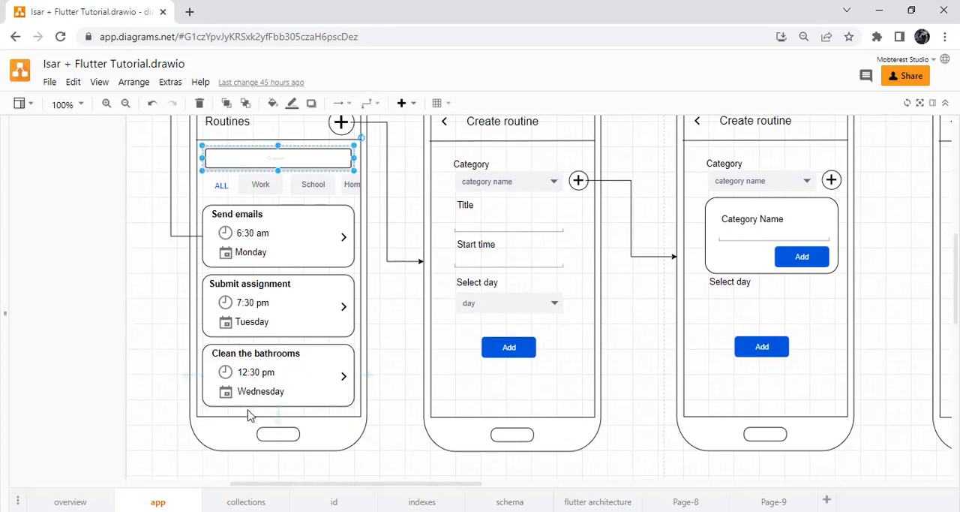
mouse_move(290, 376)
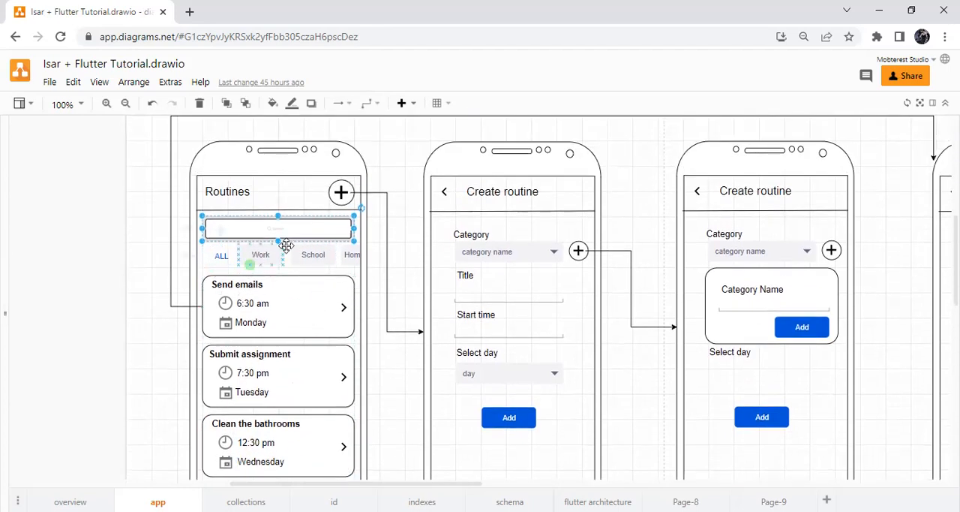
scroll(down, 3)
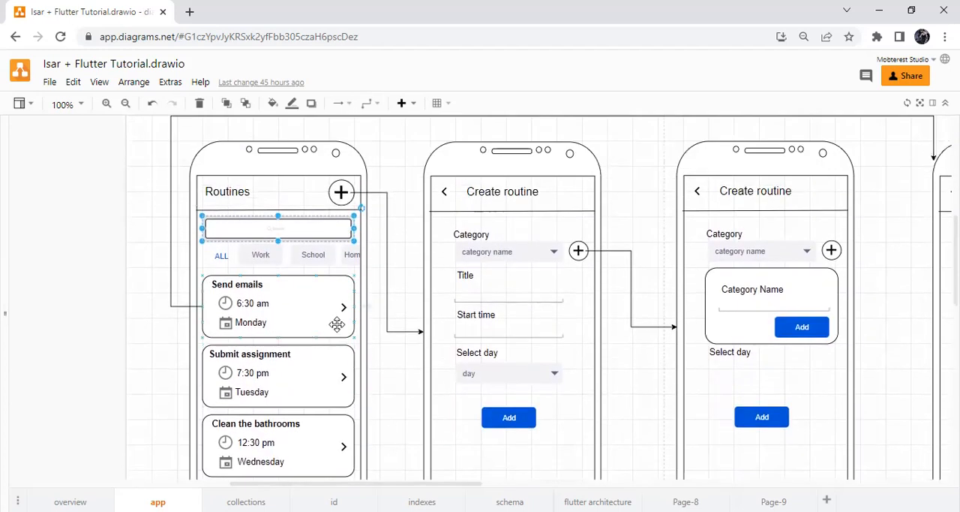
scroll(down, 3)
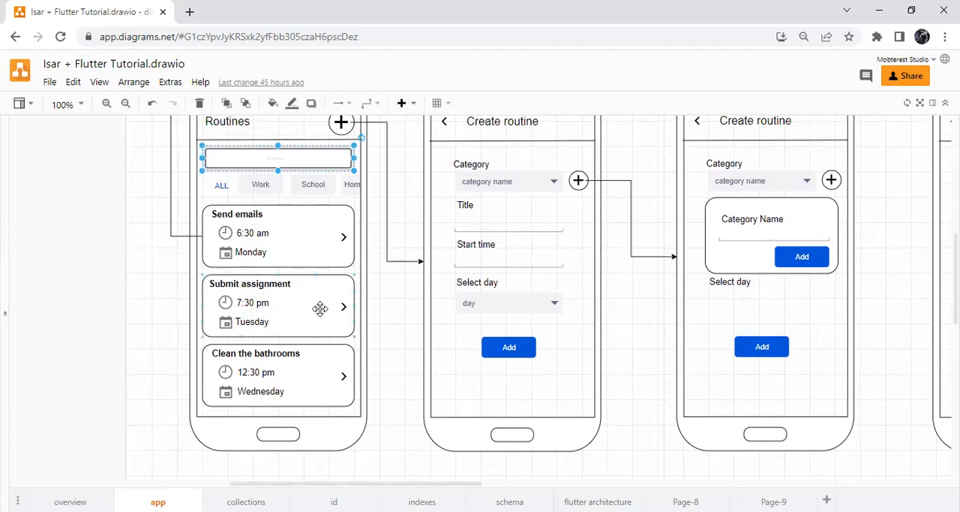
mouse_move(313, 240)
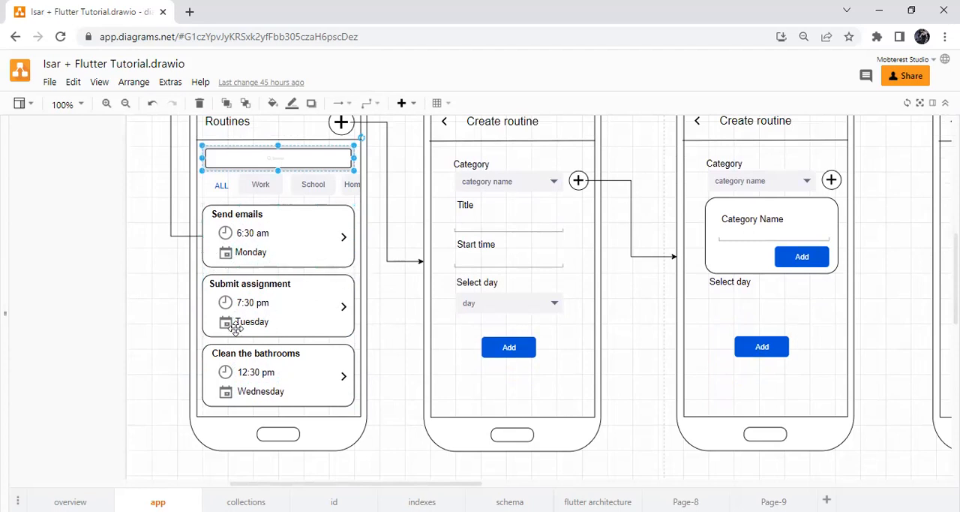
mouse_move(303, 357)
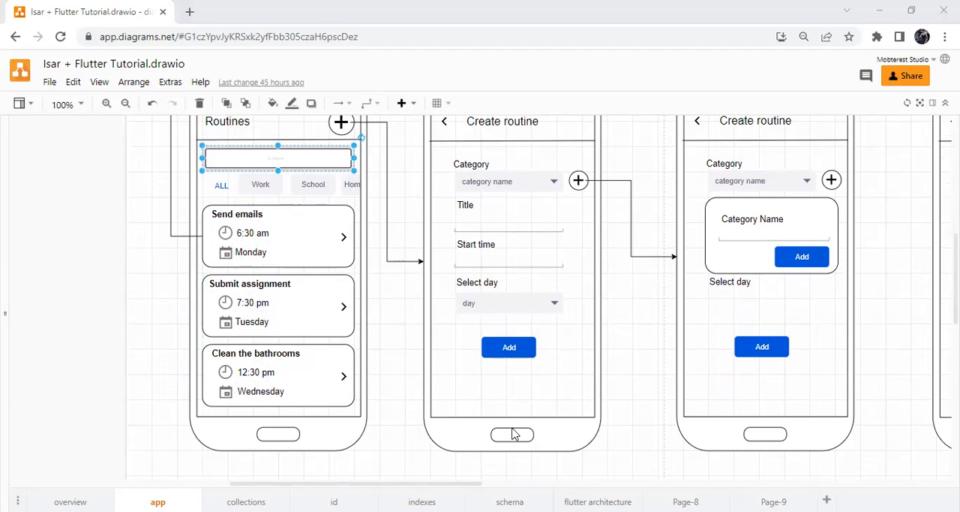
key(alt+tab)
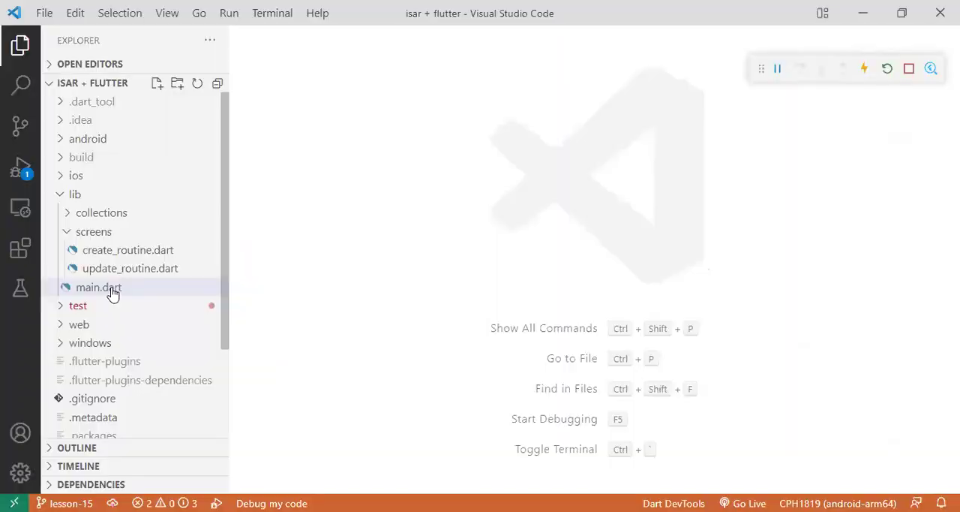
mouse_move(500, 274)
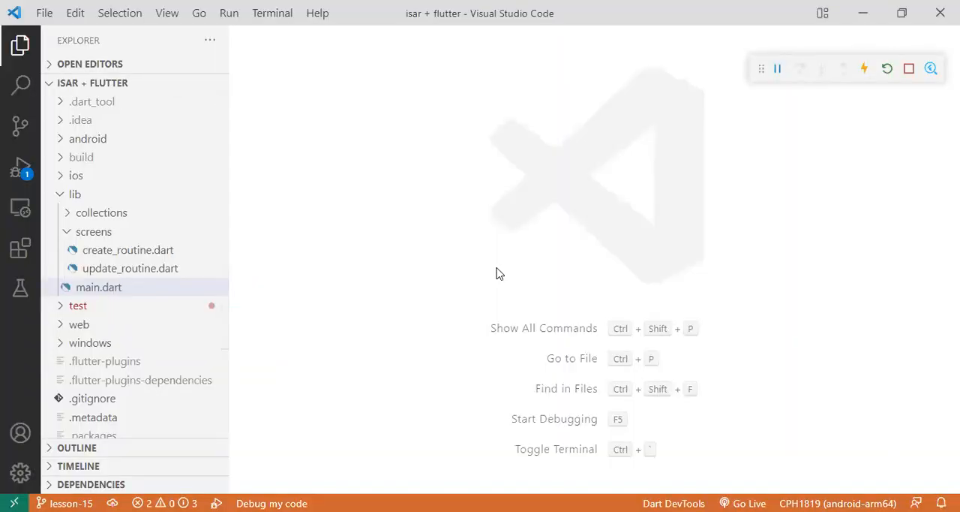
click(98, 286)
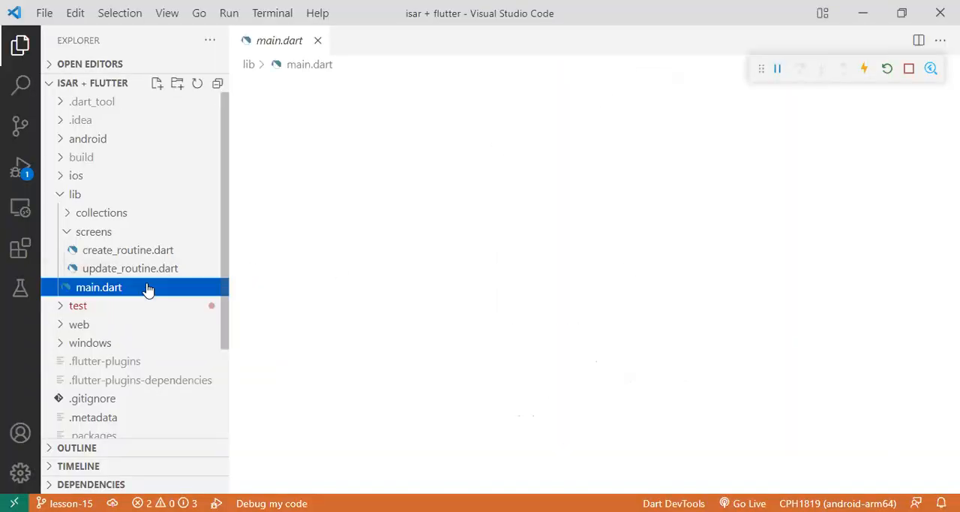
click(99, 286)
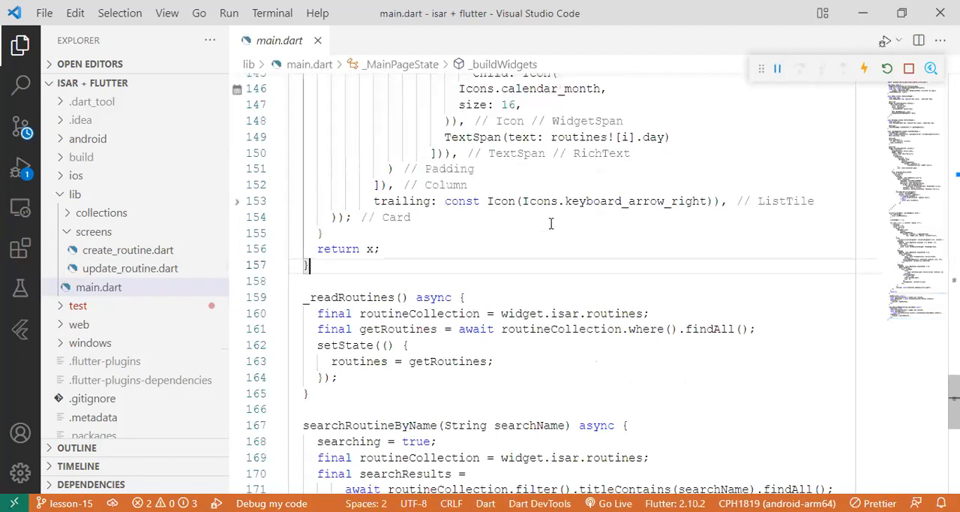
- Scroll through the build method and place the cursor on the Scaffold's arguments
scroll(up, 3)
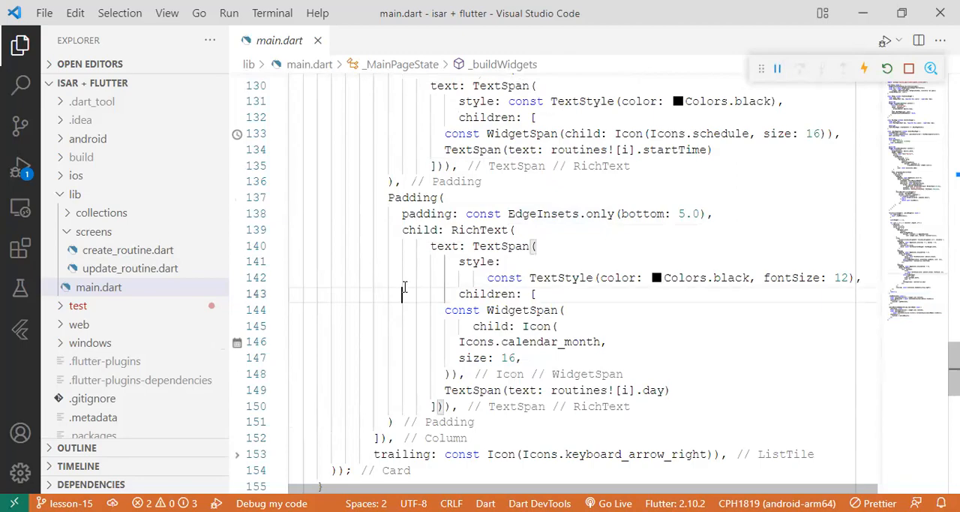
scroll(up, 3)
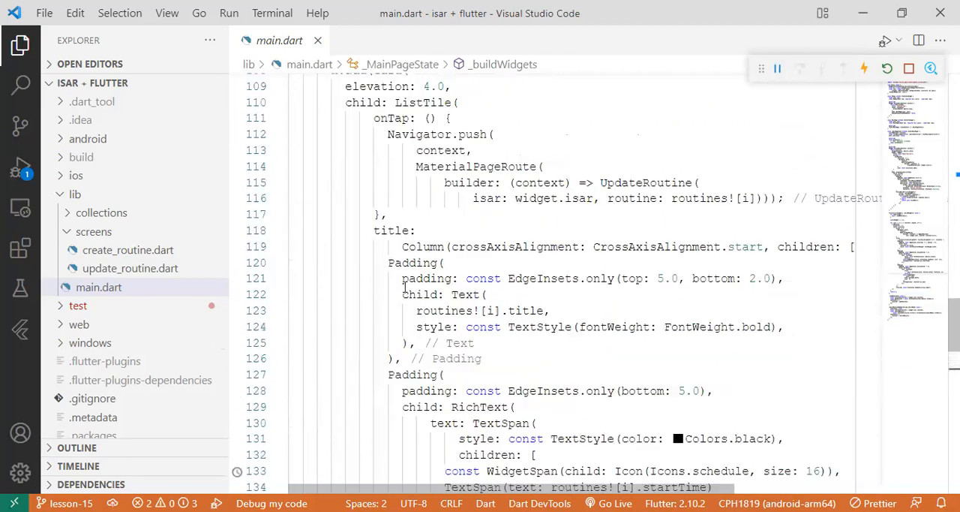
scroll(up, 3)
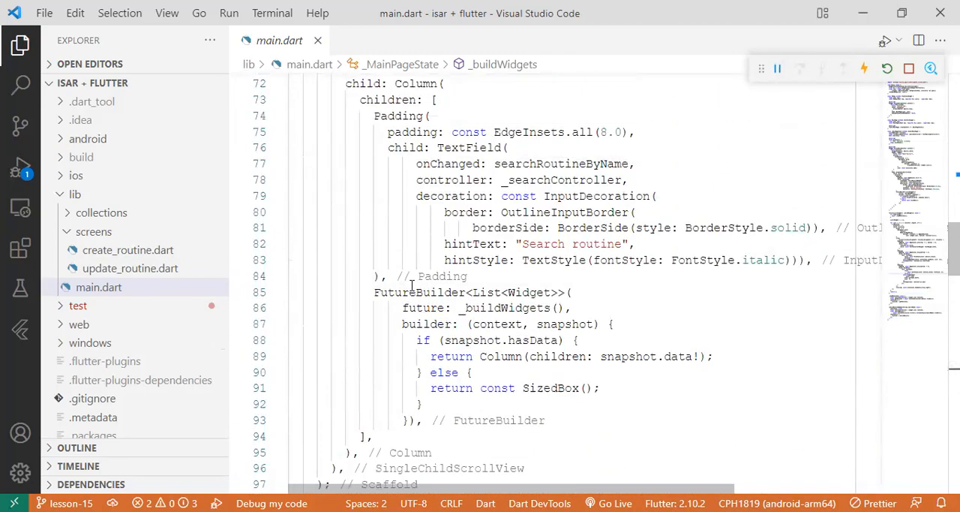
scroll(up, 3)
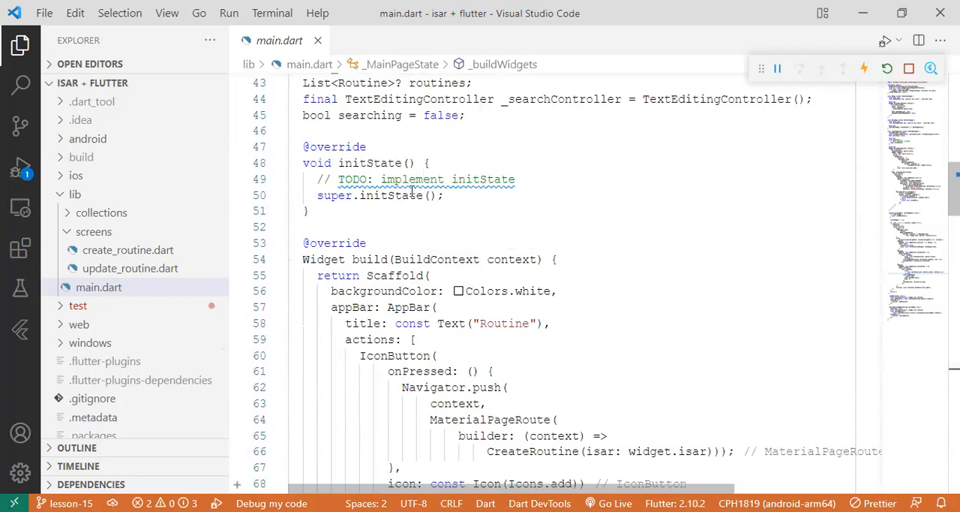
scroll(down, 3)
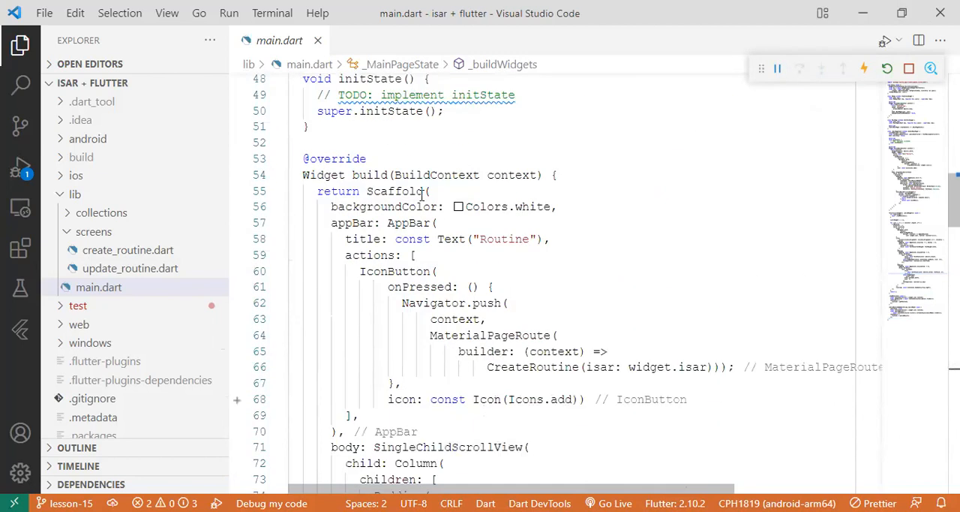
click(428, 190)
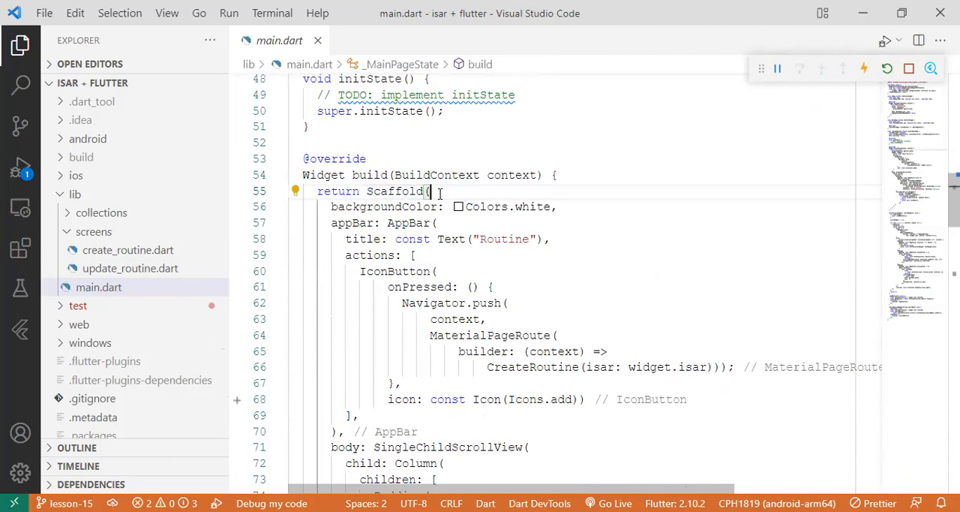
scroll(down, 3)
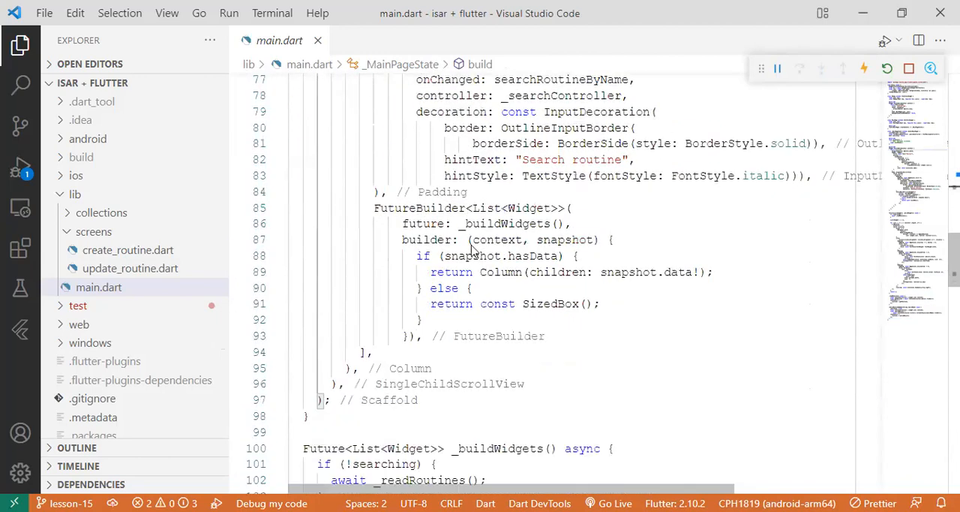
scroll(down, 3)
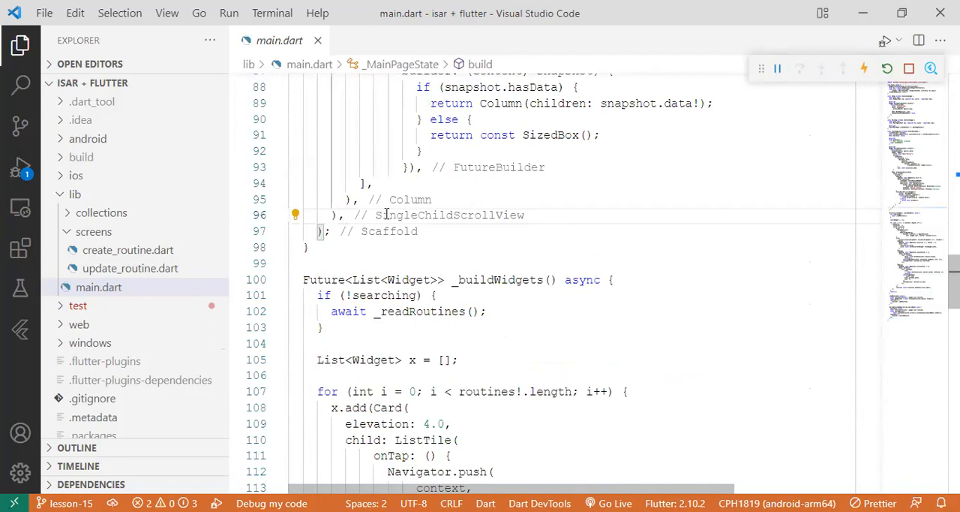
- Give the Scaffold a bottomNavigationBar ElevatedButton with empty onPressed and const Text("Clear all") child
text(bottomNavigationBar: ,)
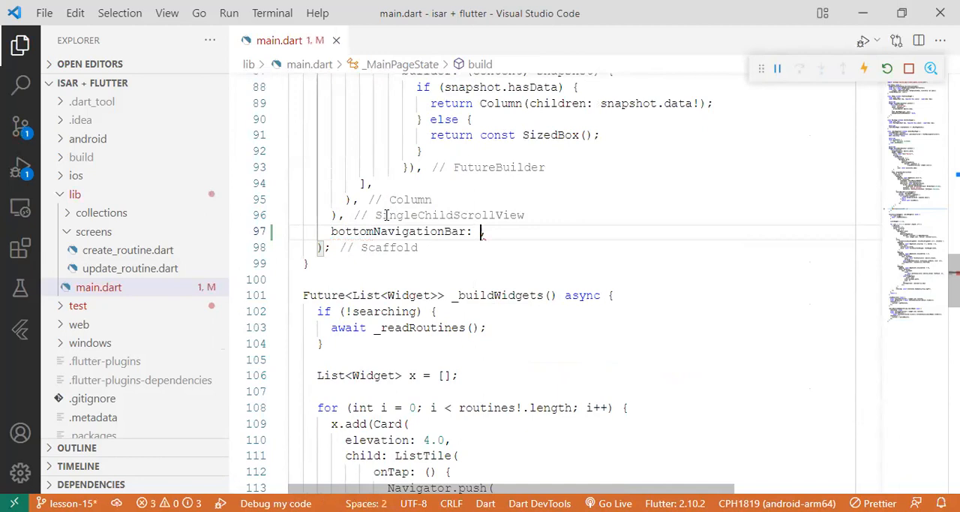
text(B)
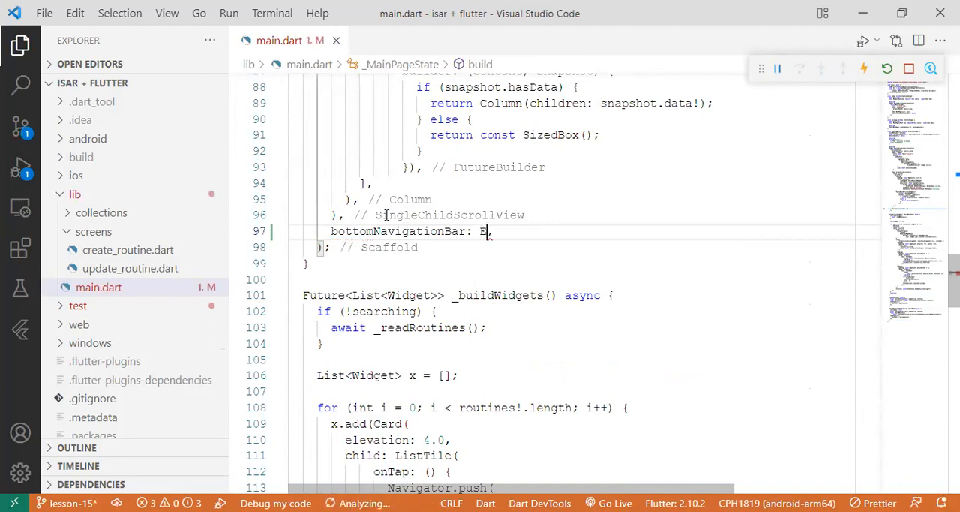
text(levae)
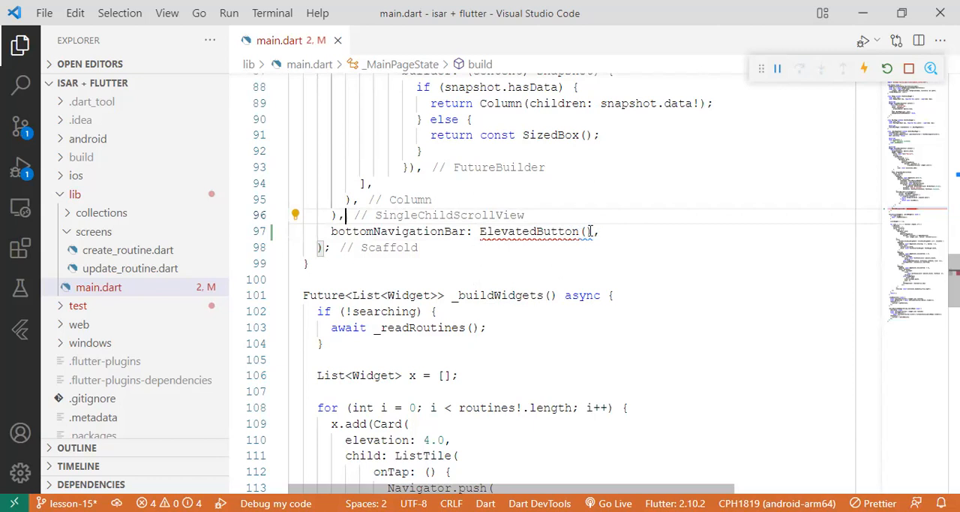
text(onPressed: ()
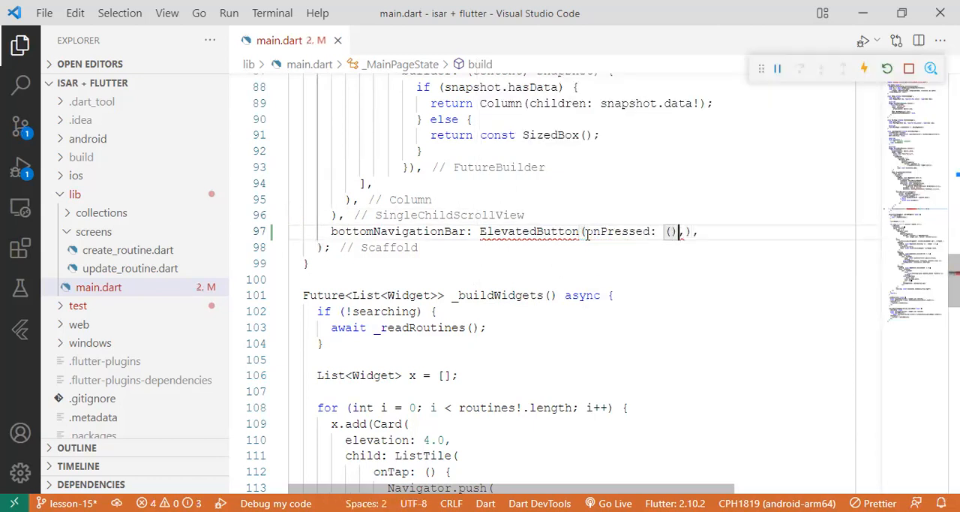
text({},)
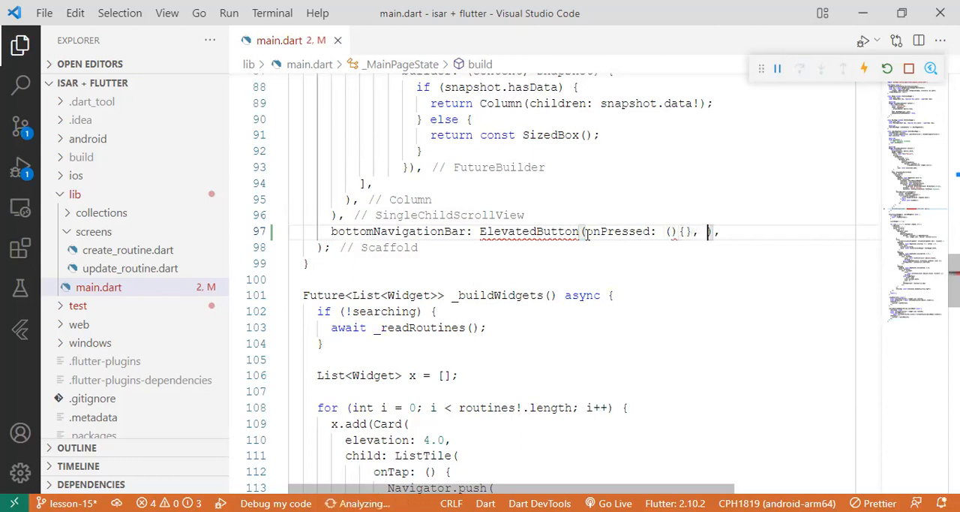
text(child)
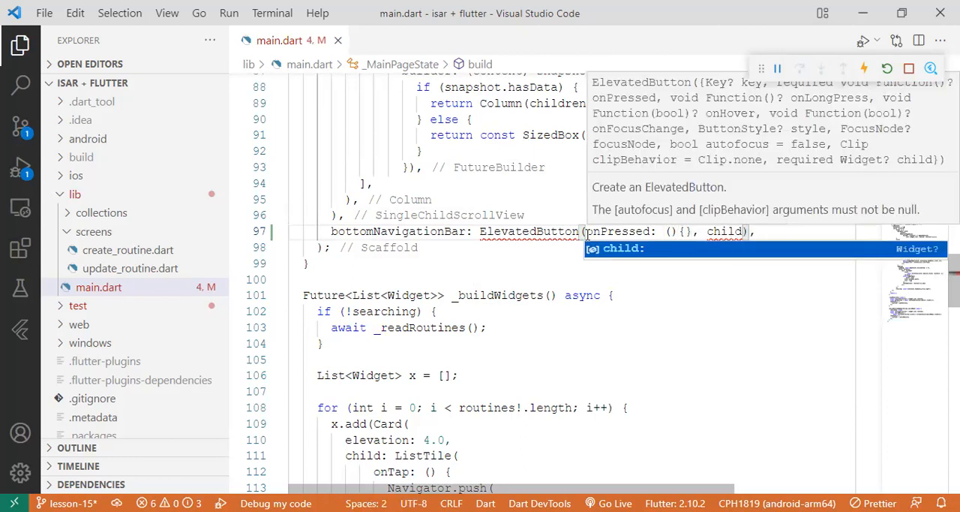
text(const)
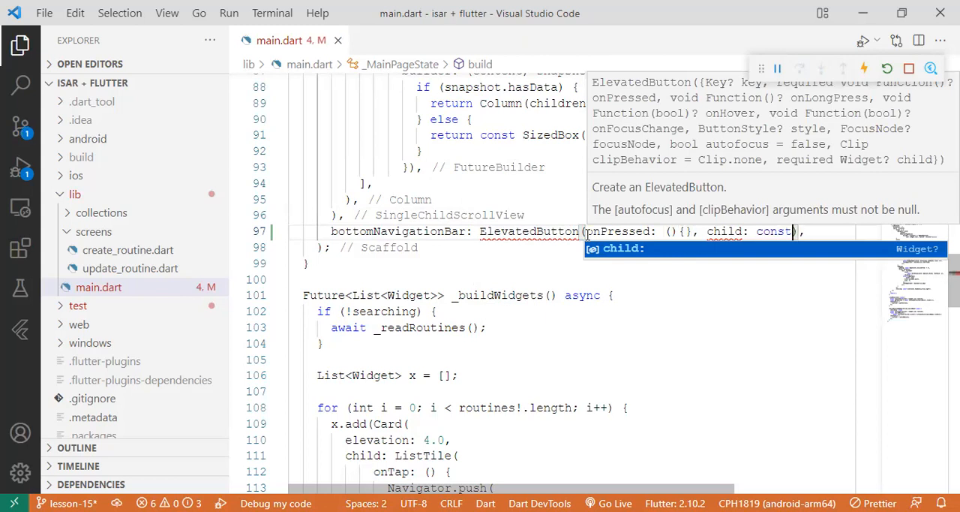
text(Text("Clear all)
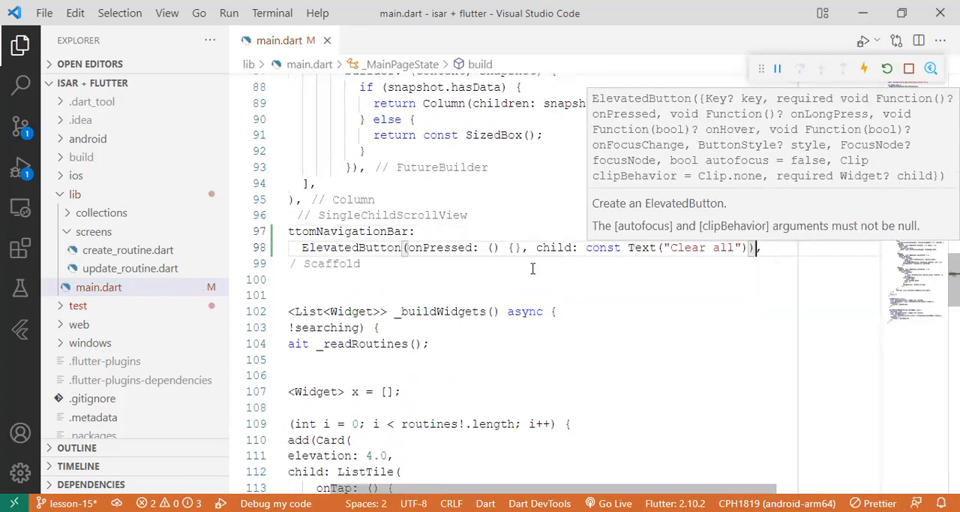
key(ctrl+s)
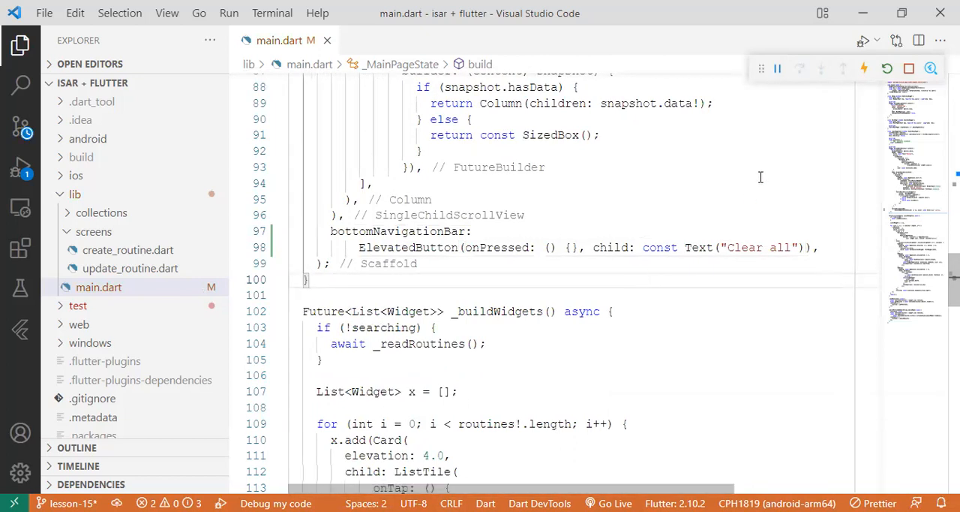
- Wrap the Clear all ElevatedButton in a SizedBox with height: 50 via the refactor menu
click(886, 68)
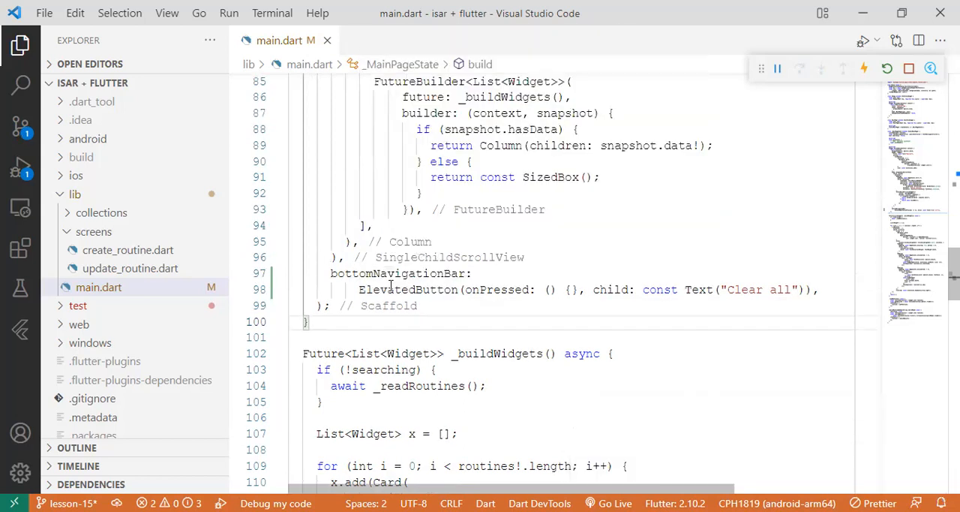
right_click(389, 289)
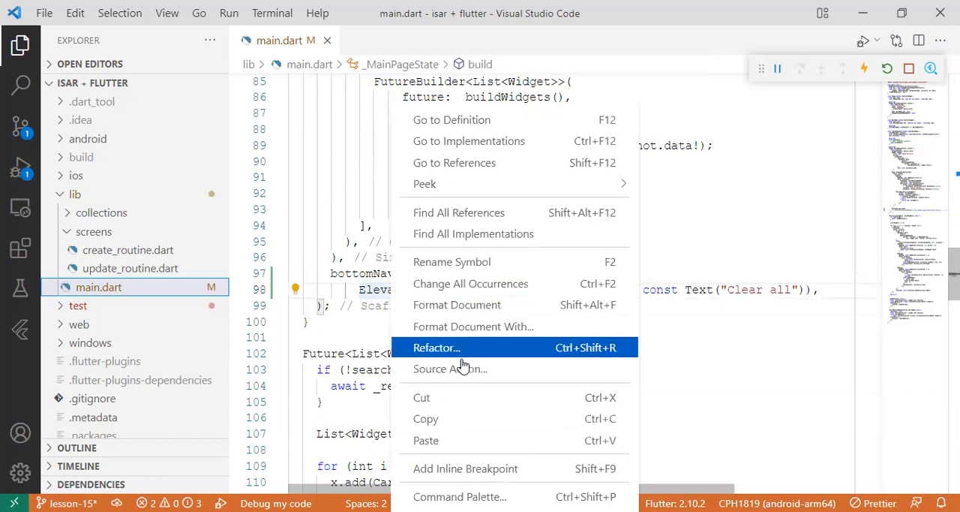
click(437, 347)
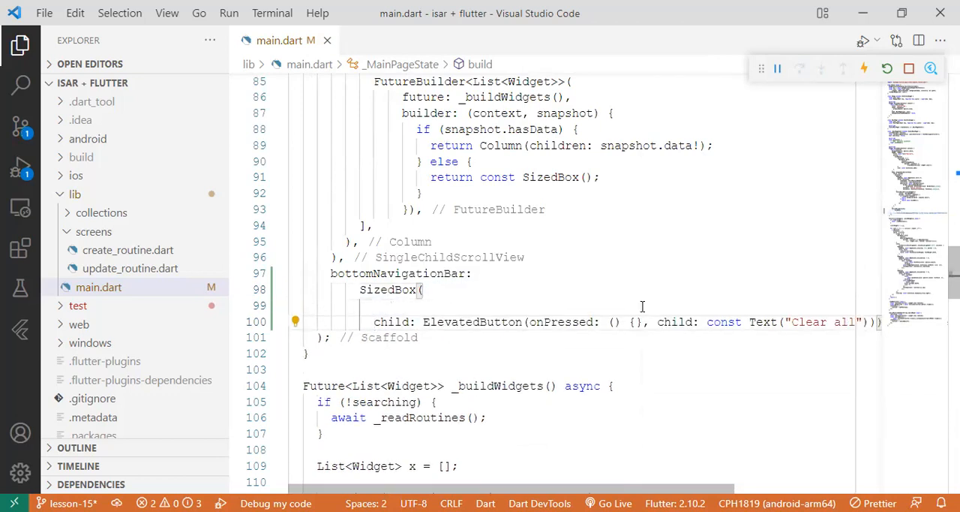
text(height: ,)
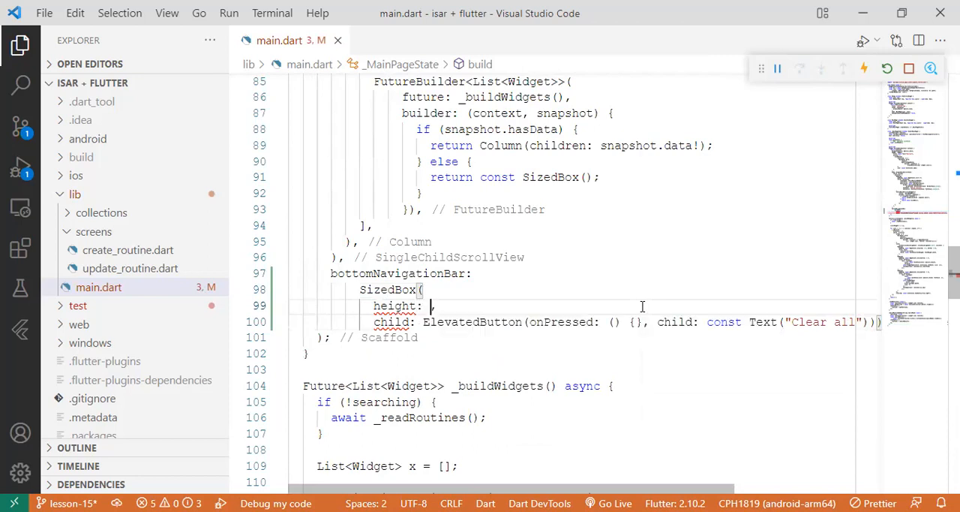
text(50)
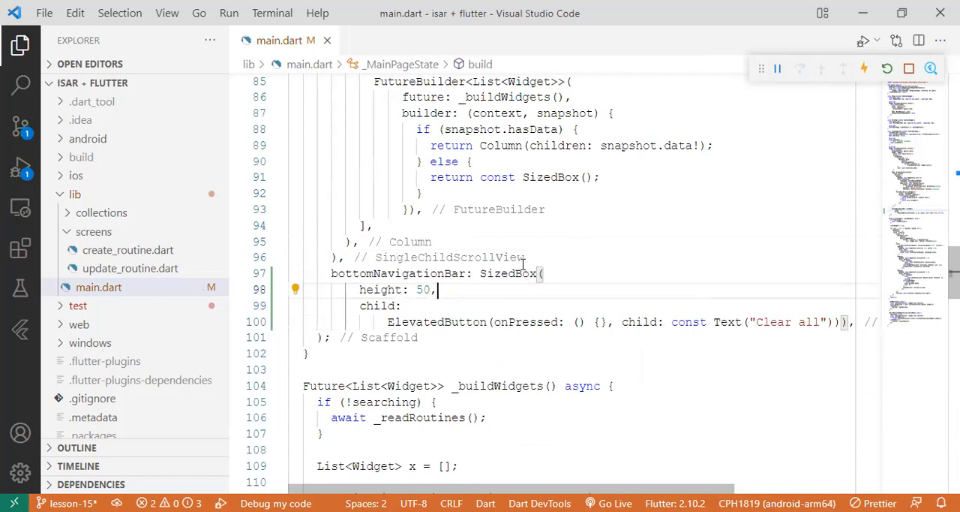
mouse_move(399, 261)
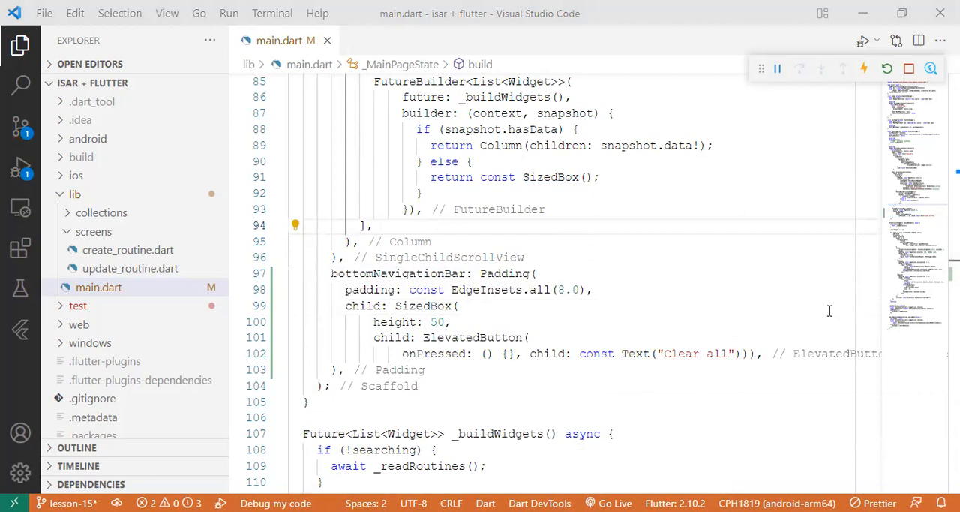
mouse_move(731, 378)
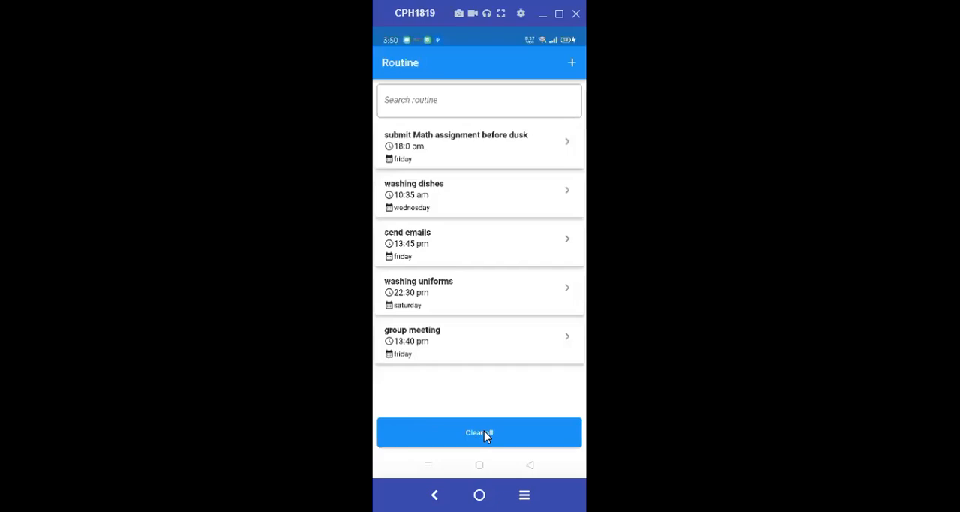
mouse_move(478, 420)
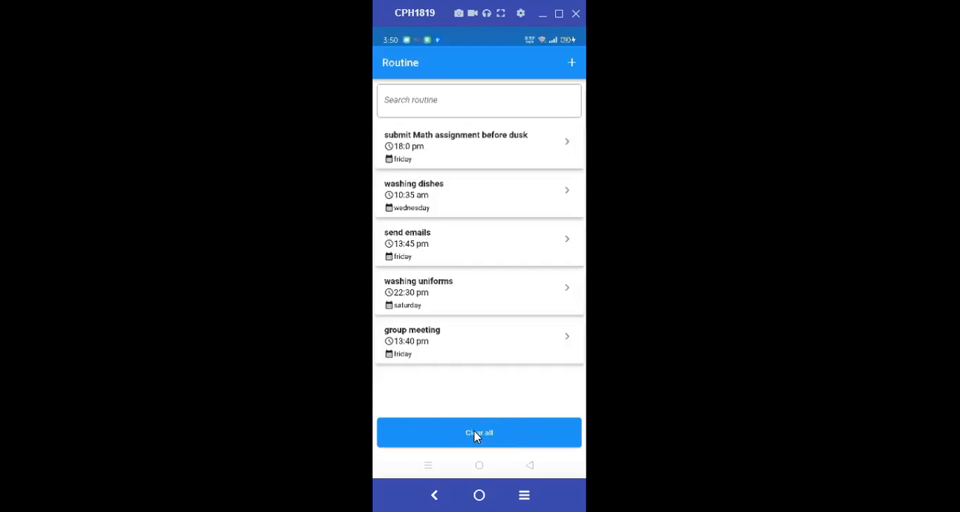
mouse_move(482, 434)
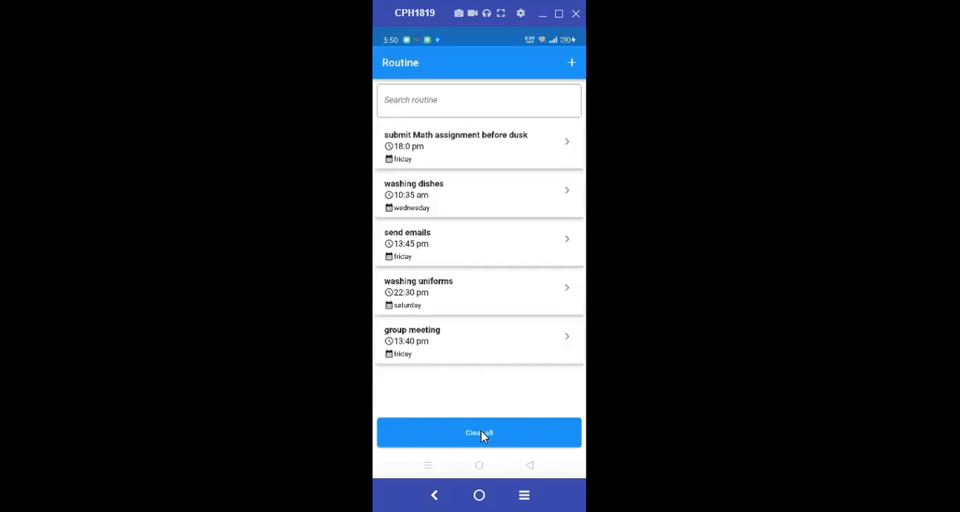
mouse_move(448, 430)
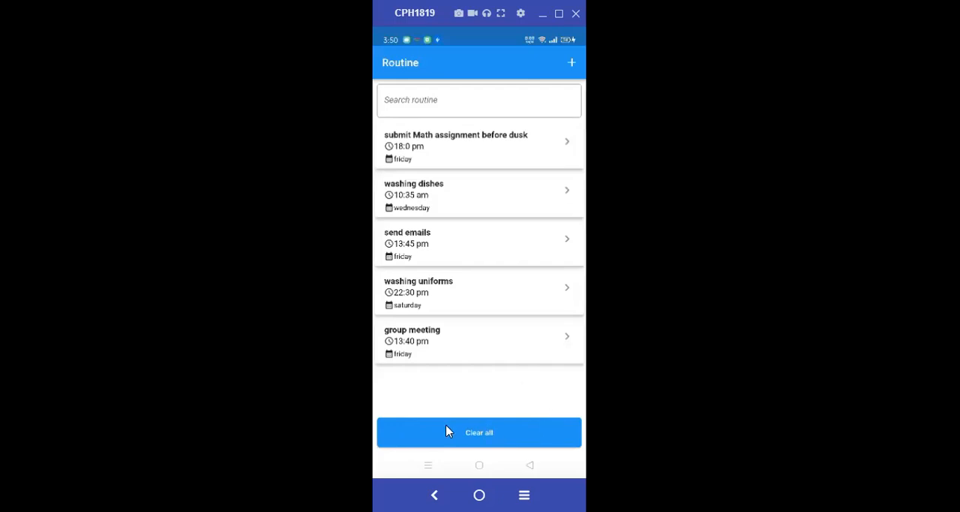
mouse_move(528, 396)
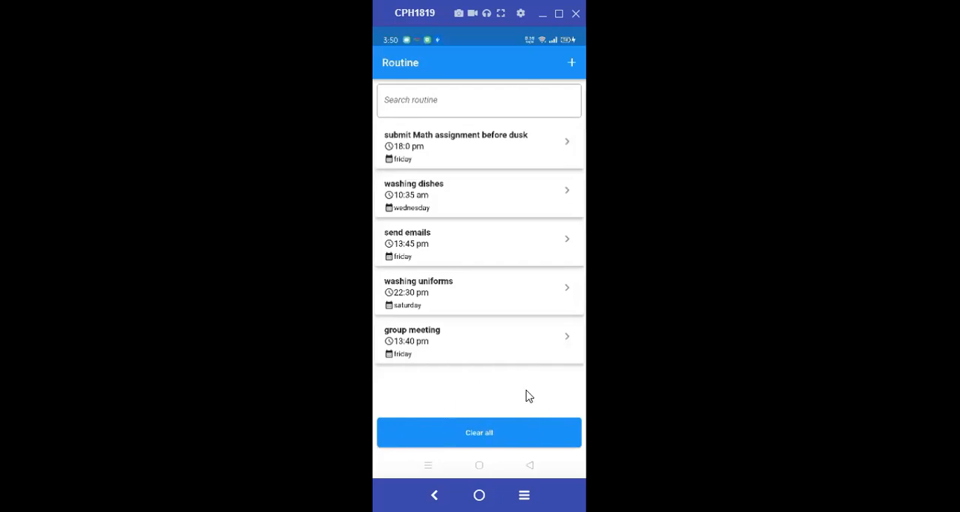
mouse_move(543, 406)
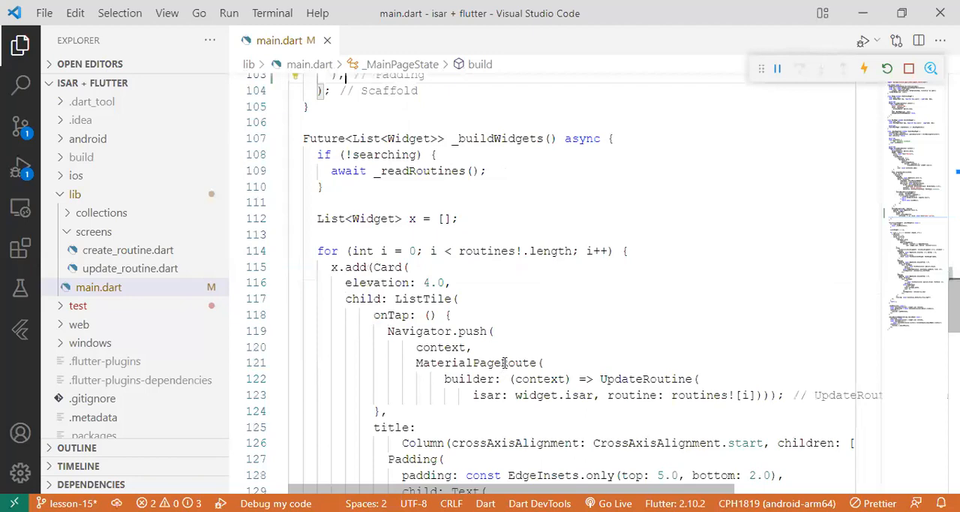
- Add an empty clearAll() method after searchRoutineByName at the end of _MainPageState
scroll(down, 3)
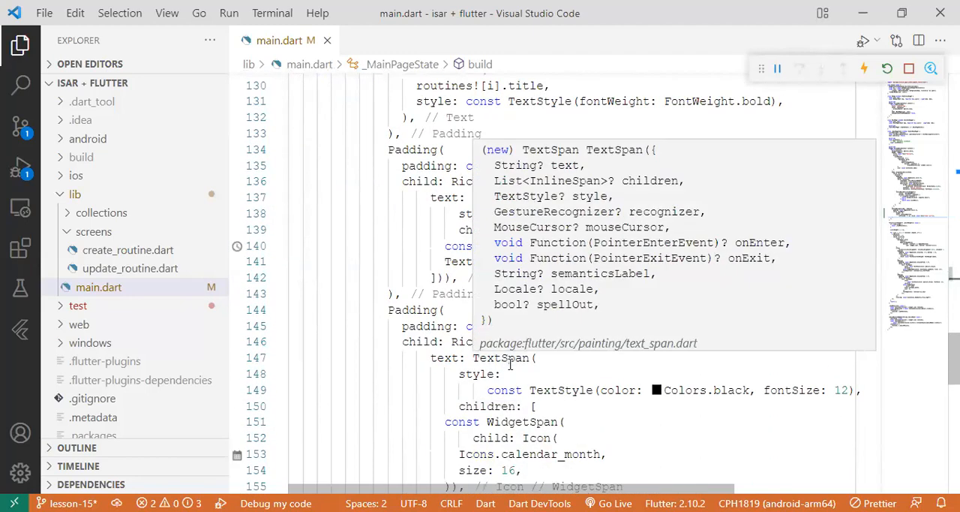
scroll(down, 3)
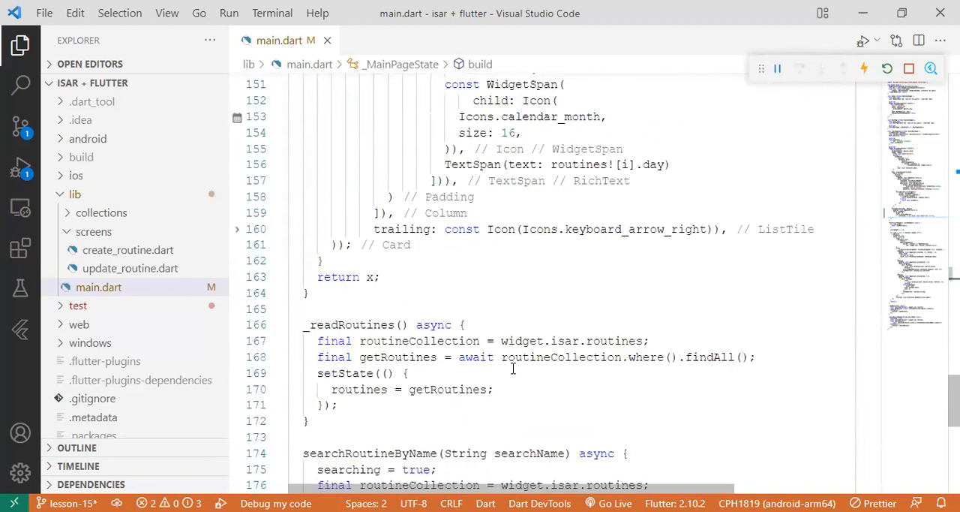
scroll(down, 3)
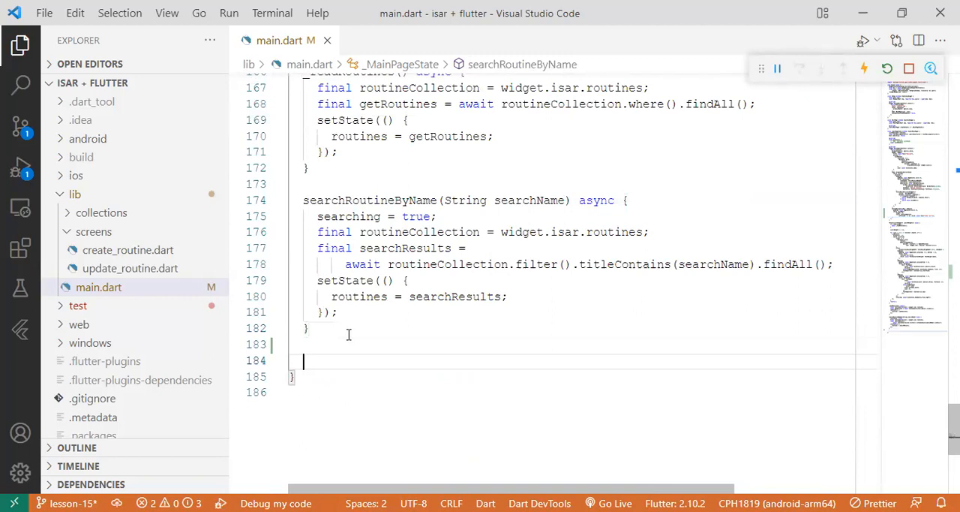
text(clearAll(){)
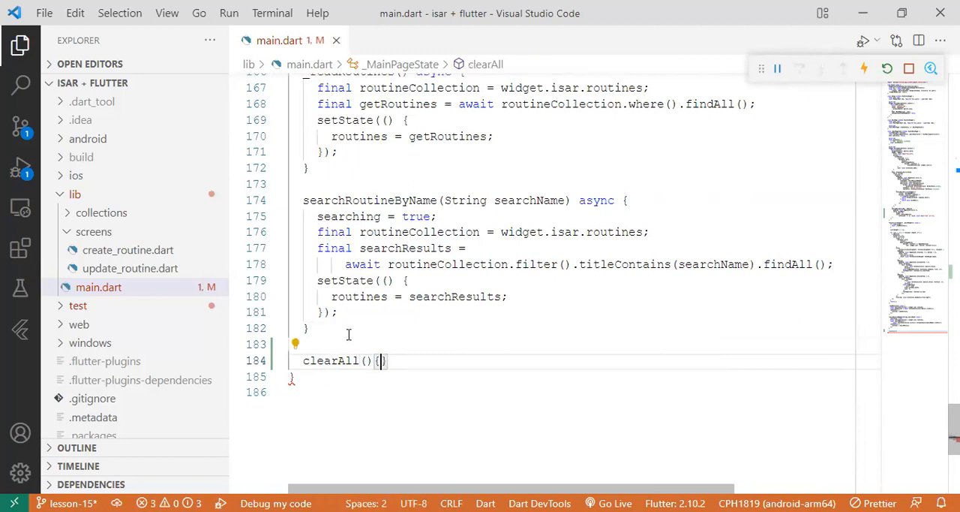
double_click(330, 360)
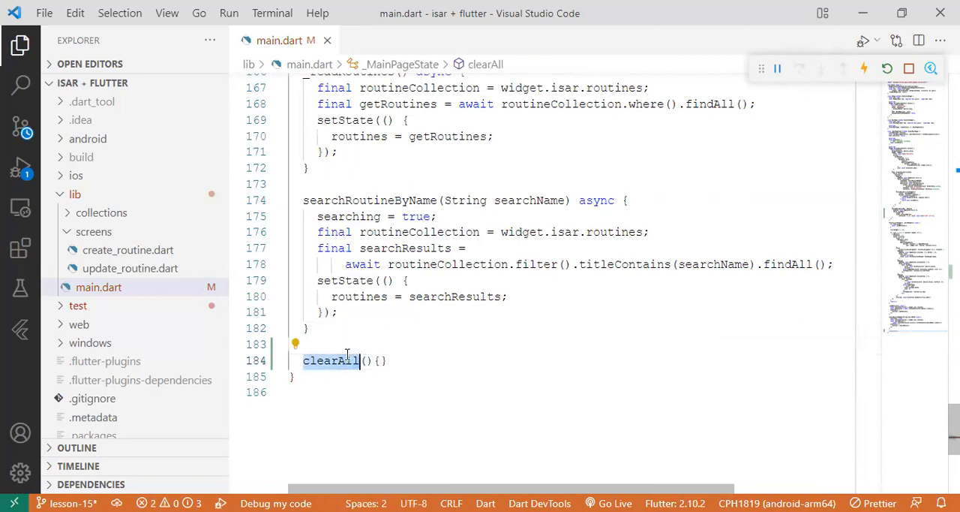
scroll(up, 3)
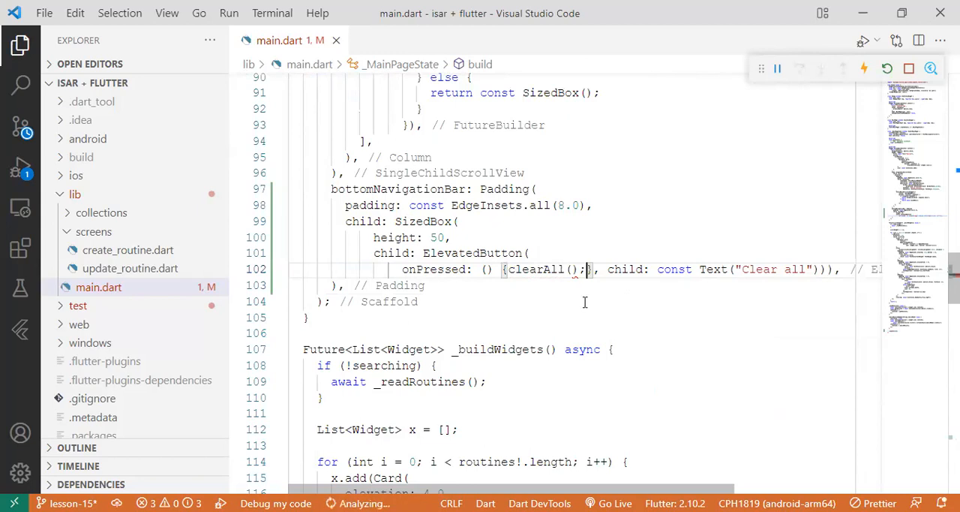
- Call clearAll() from the button's onPressed, then save to format and hot-reload
key(ctrl+s)
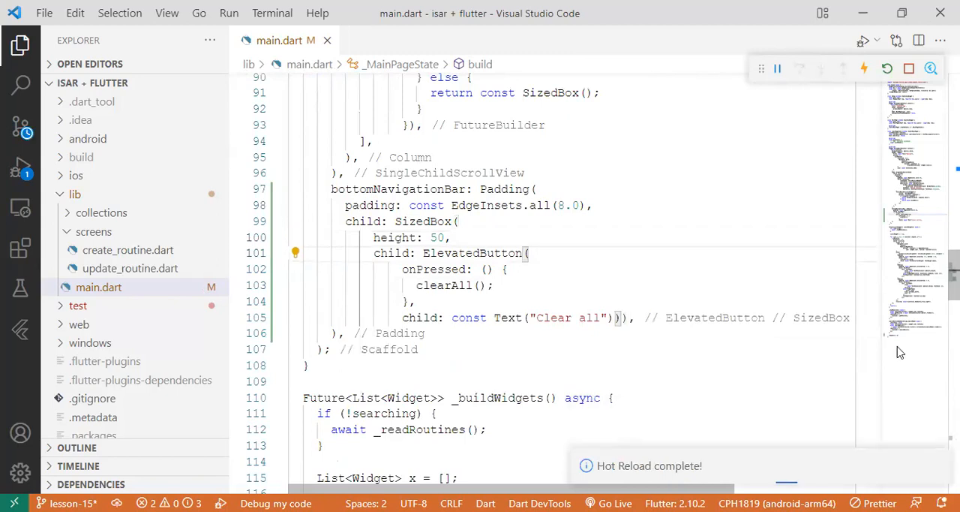
scroll(down, 3)
text(clearAll() {)
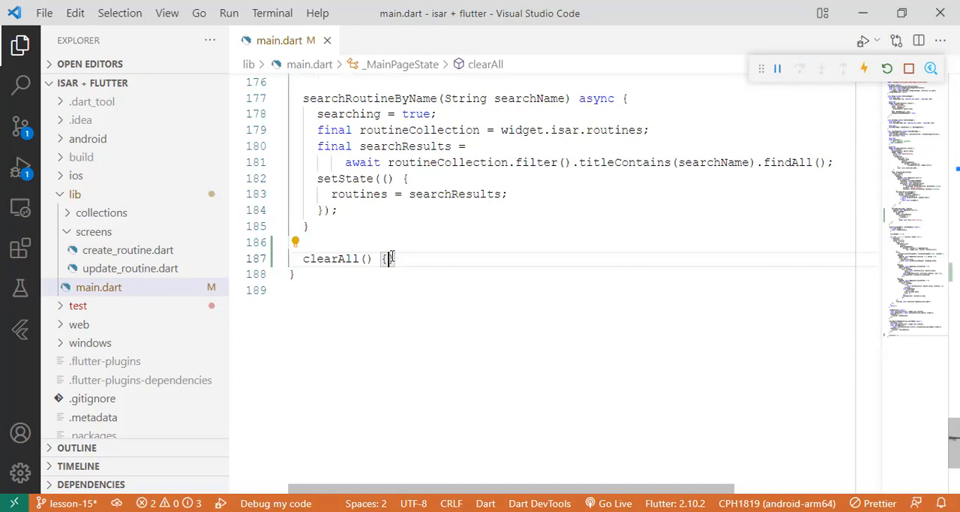
- Store widget.isar.routines in a routineCollection variable inside clearAll()
key(Enter)
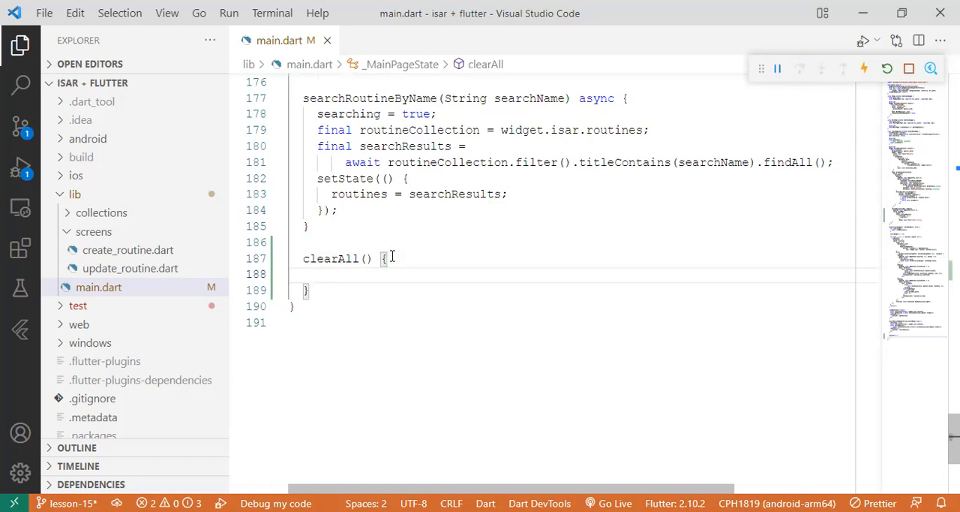
text(final routineCollection)
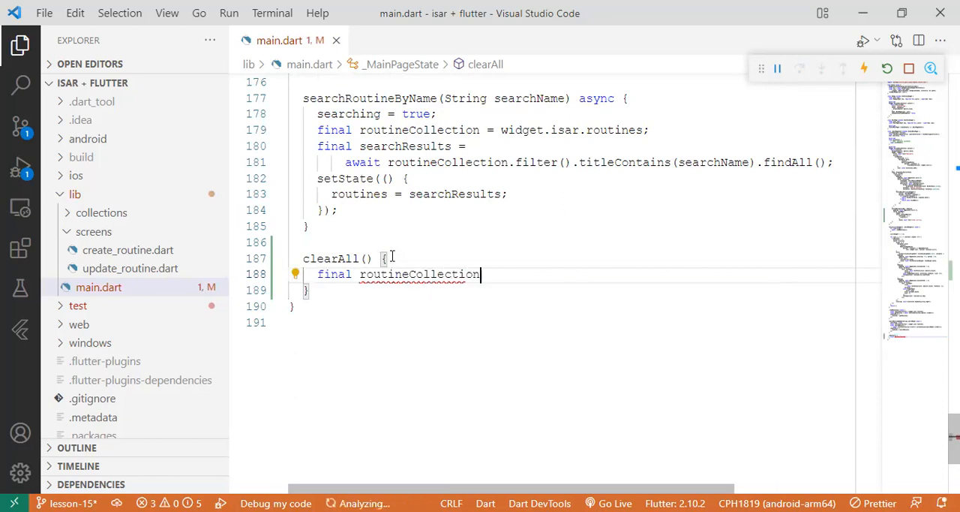
text(= widget.)
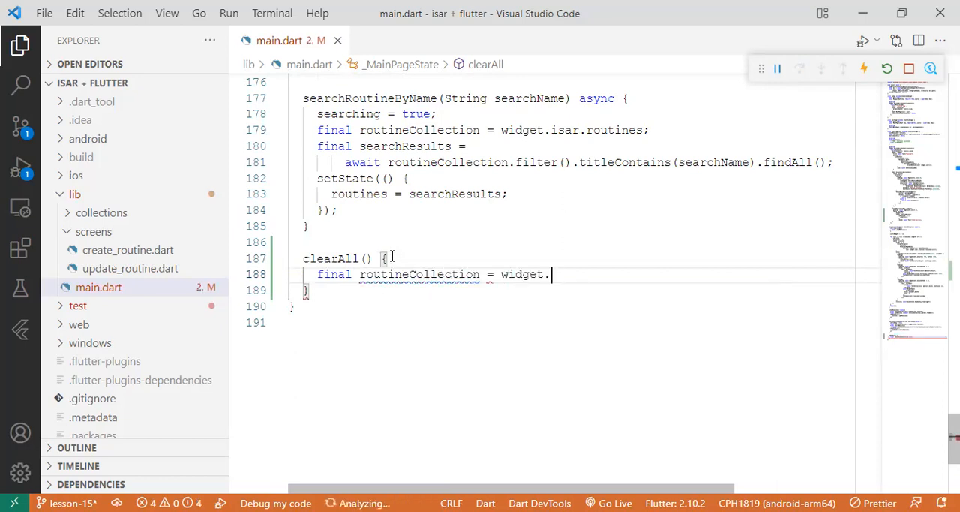
text(isar.routi)
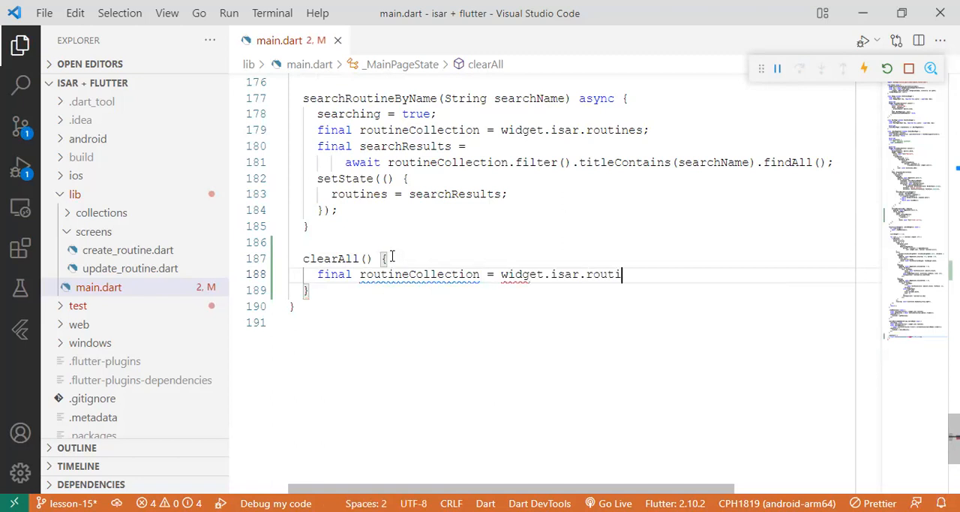
text(nes;)
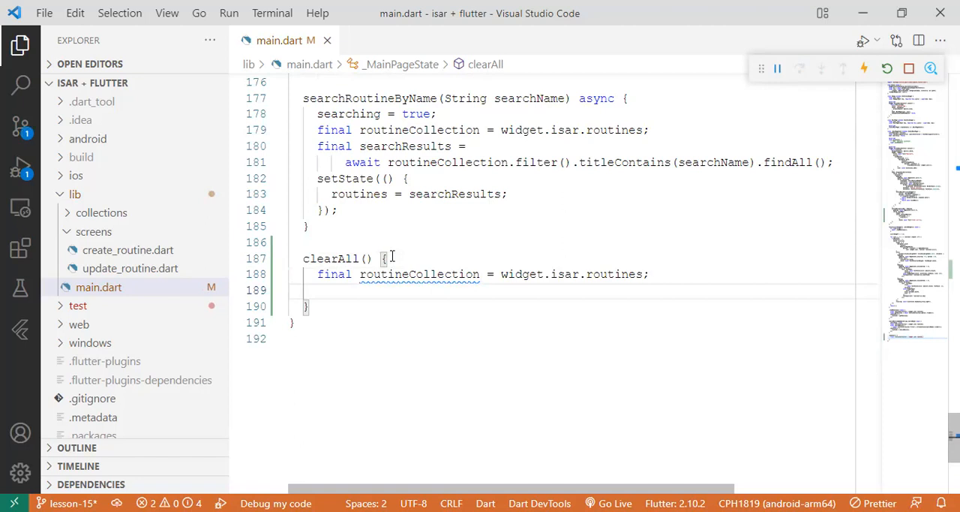
- Make clearAll() async and await routineCollection.where().findAll() into getRoutines
text(final getRoutines)
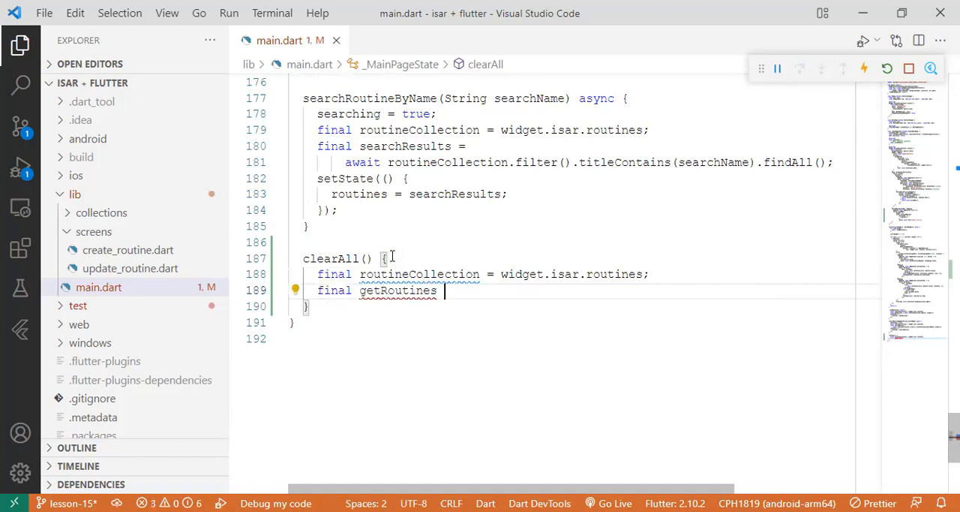
text(= a)
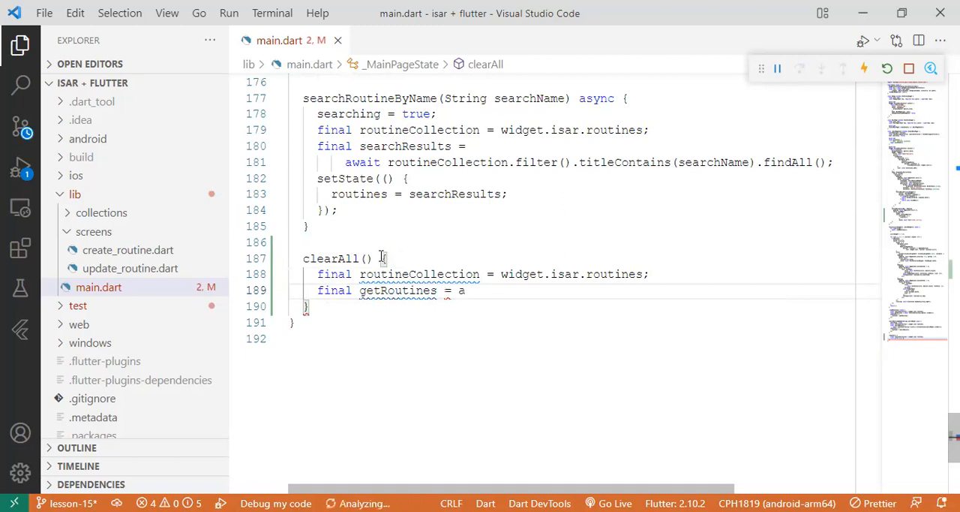
text(a)
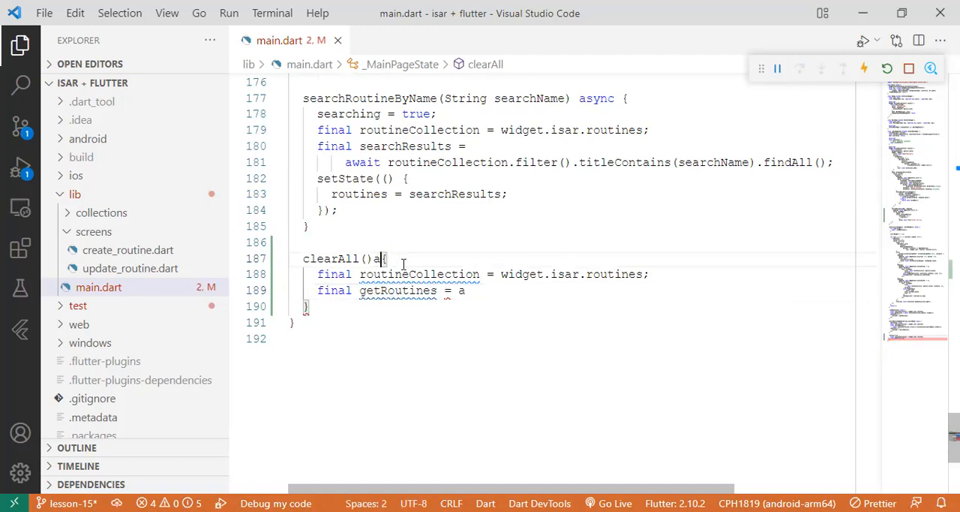
text(sync)
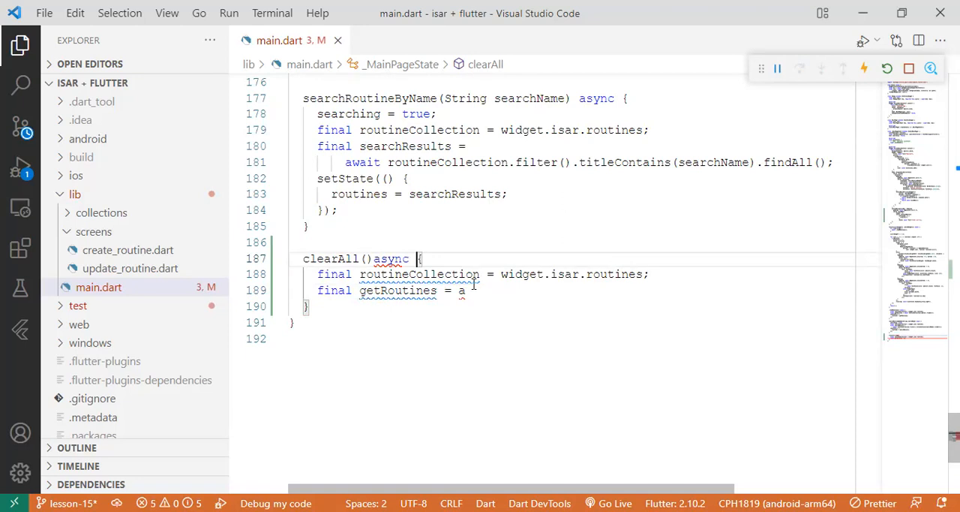
text(await)
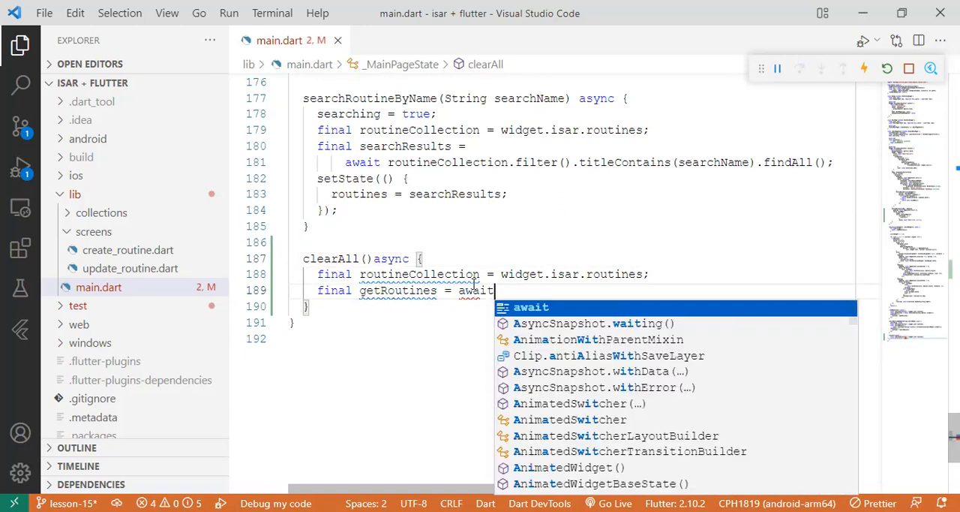
text(routine)
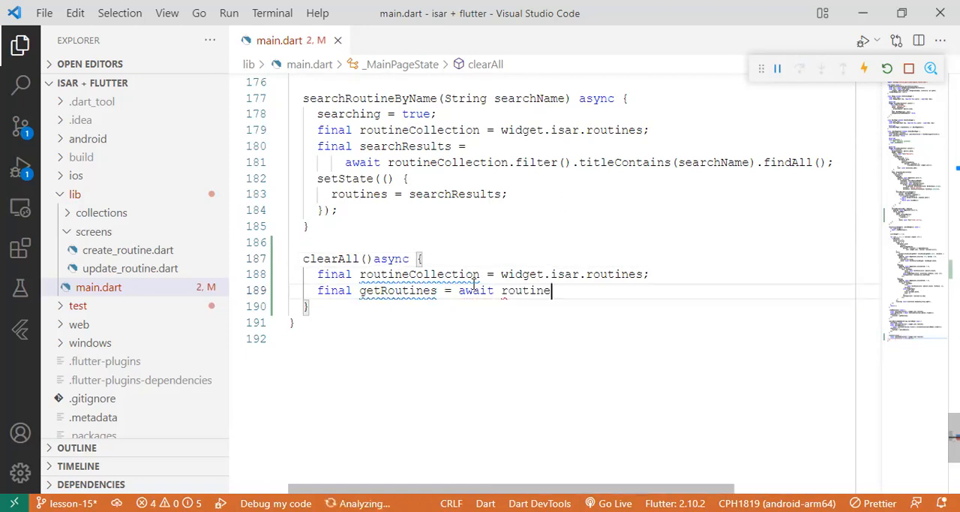
text(Collection)
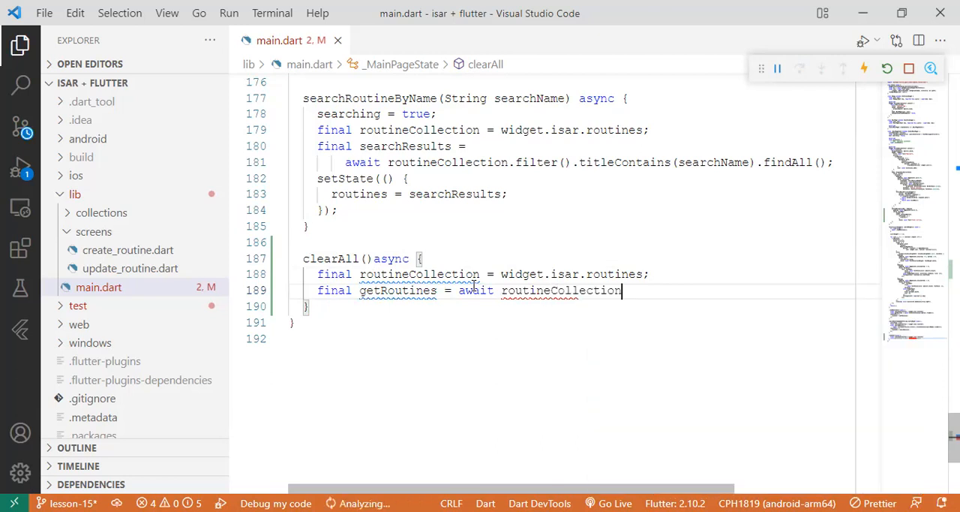
text(.where().findAll();)
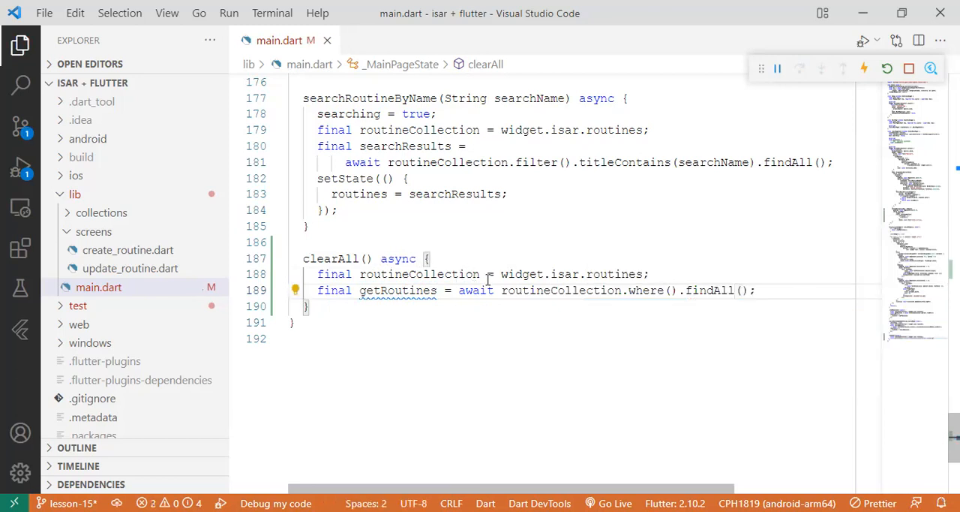
mouse_move(784, 274)
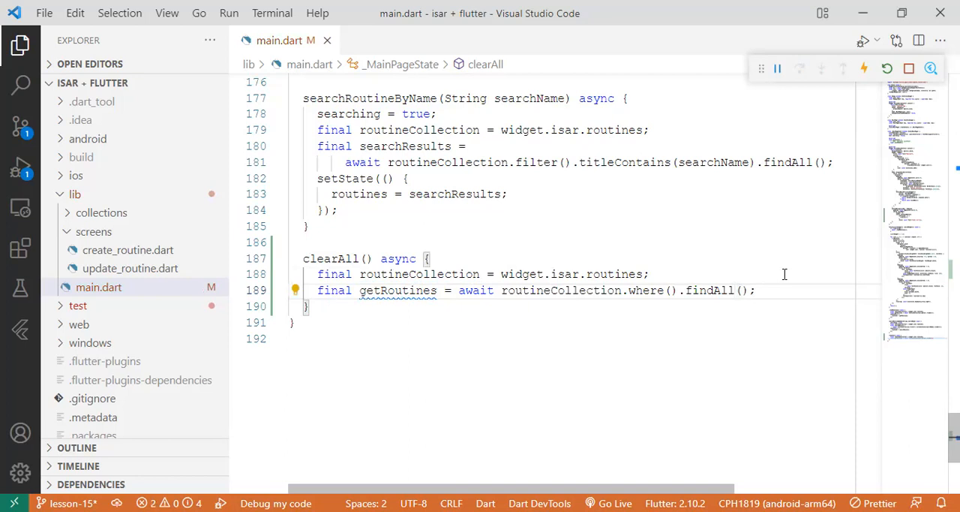
- Add an await widget.isar.writeTxn async transaction block inside clearAll()
key(enter)
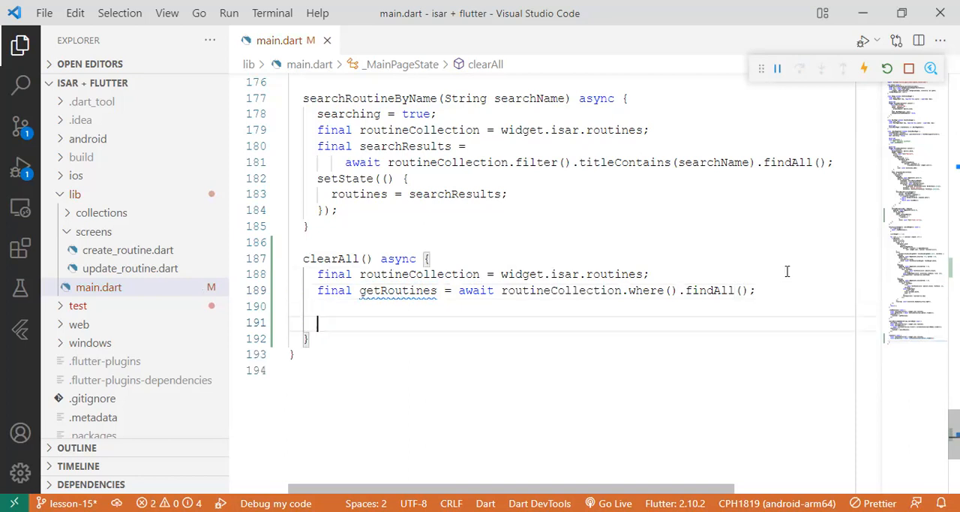
text(a)
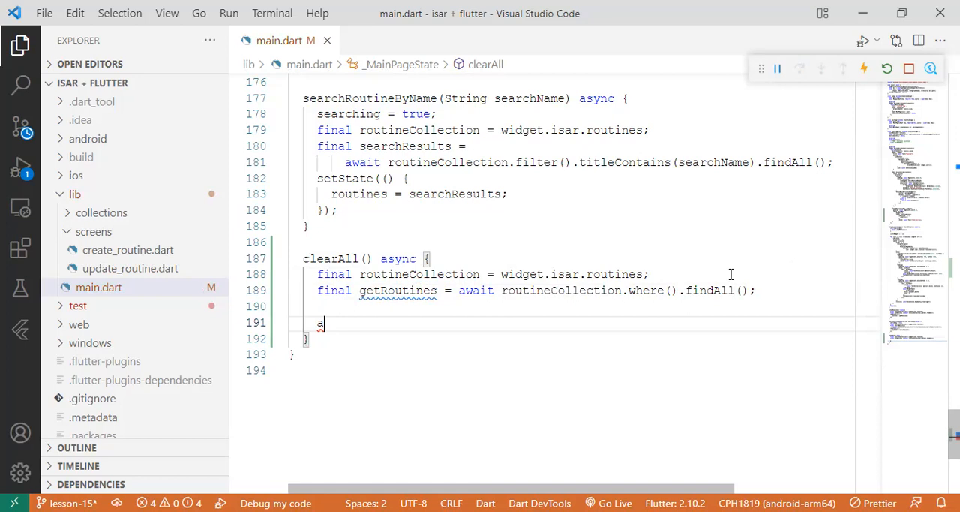
text(await widget.isar.w)
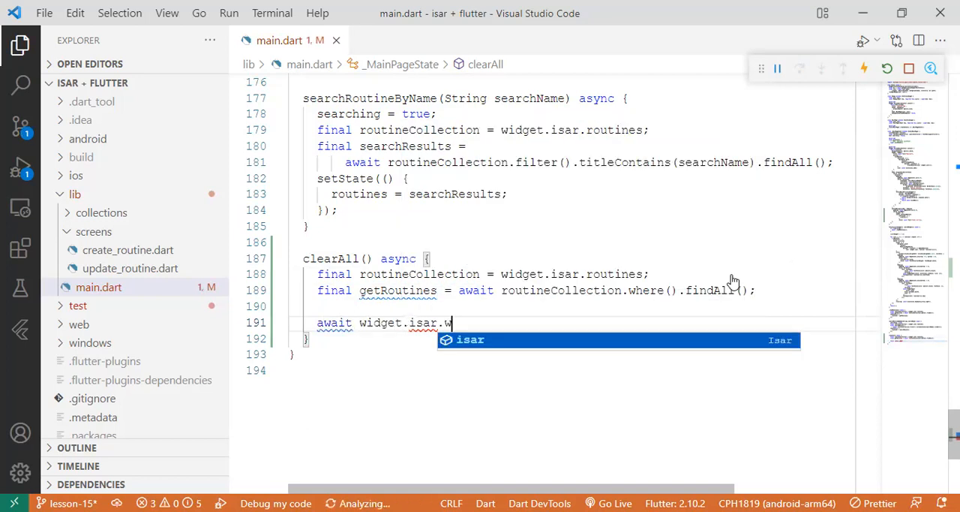
text(riteTxn((isar)
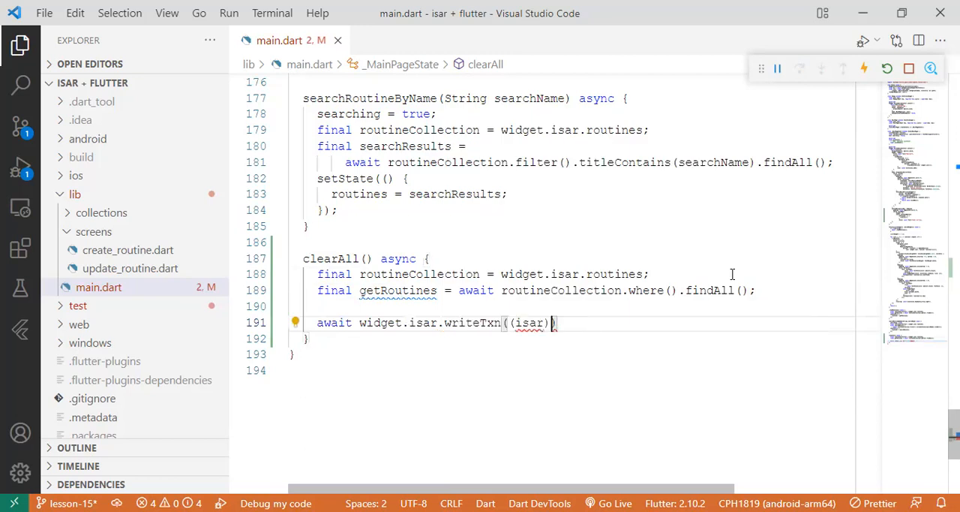
text(async)
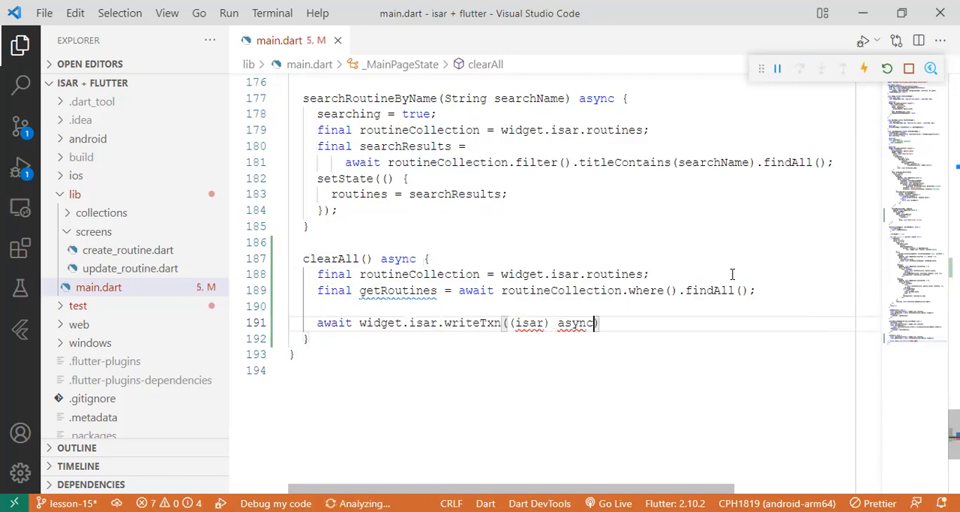
text({)
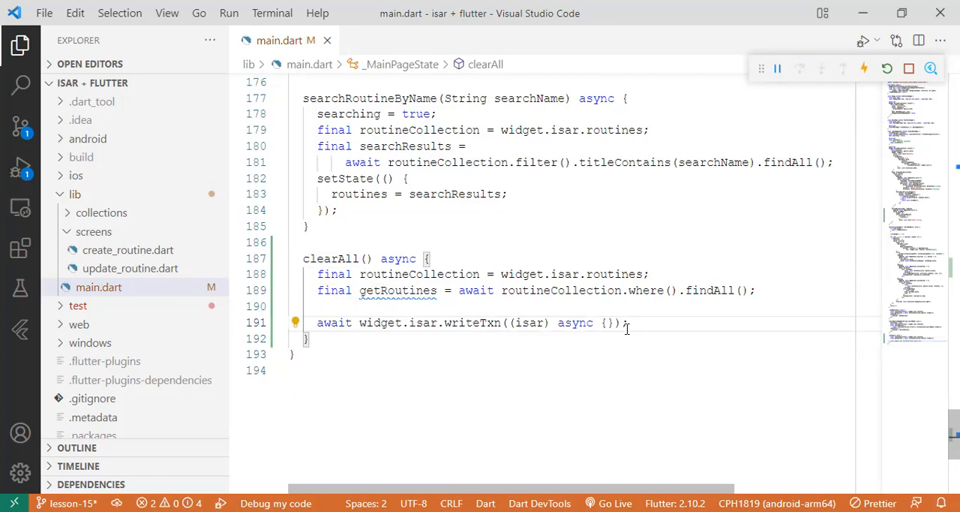
key(Enter)
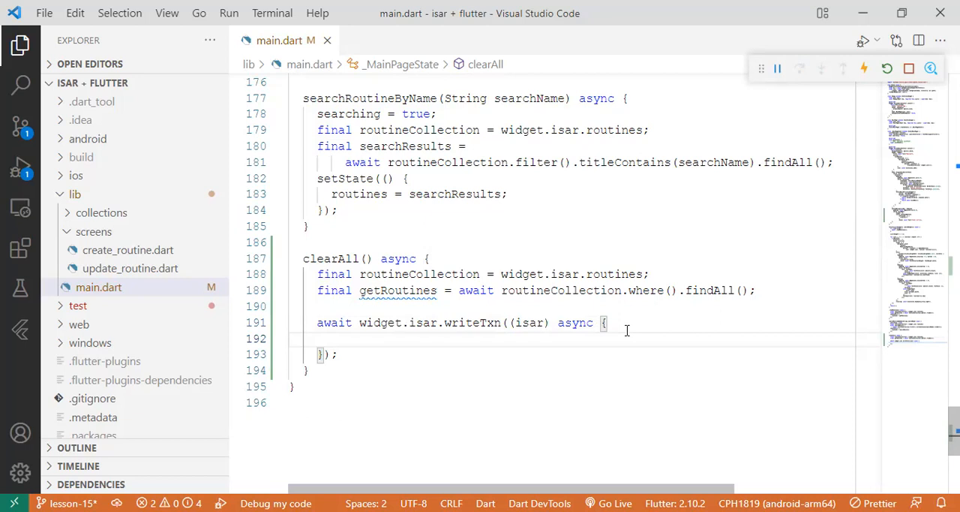
- Loop over getRoutines, deleting each with routineCollection.delete(routine.id)
text(for)
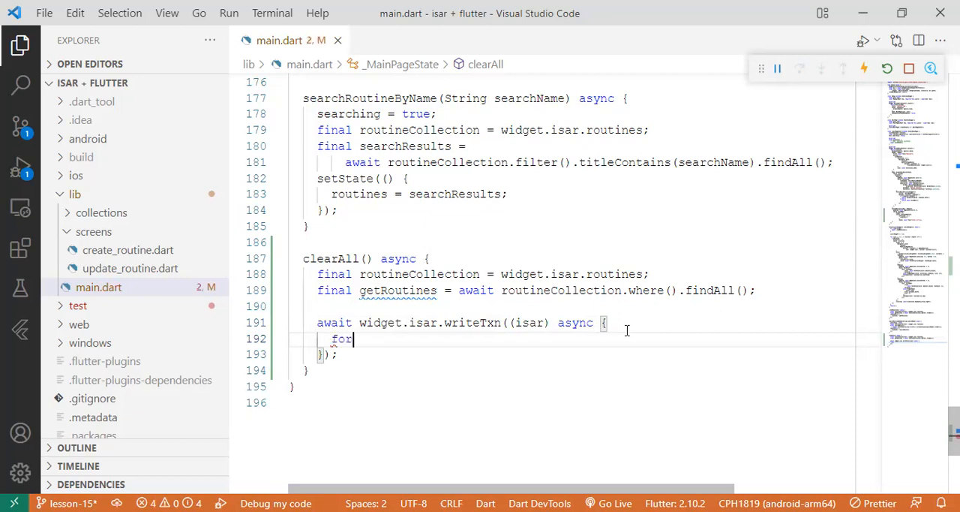
text((var ))
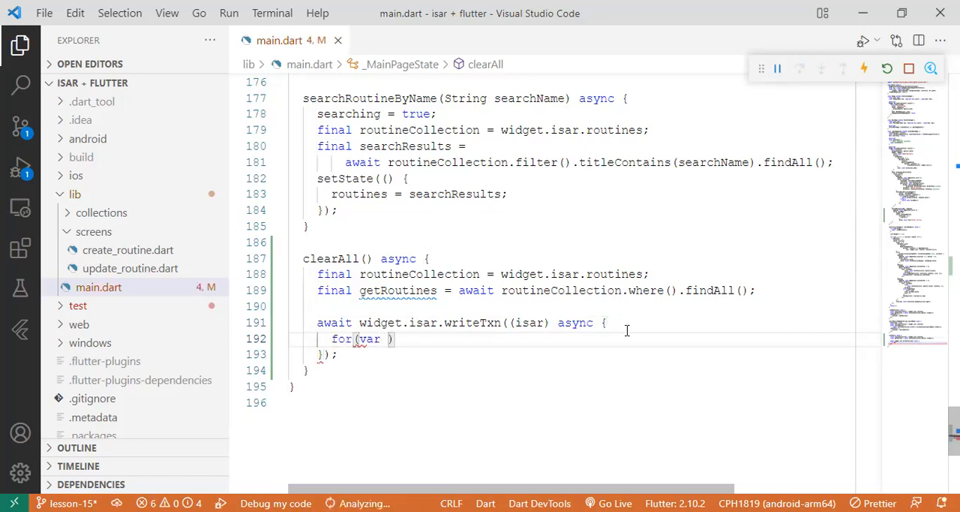
text(routine)
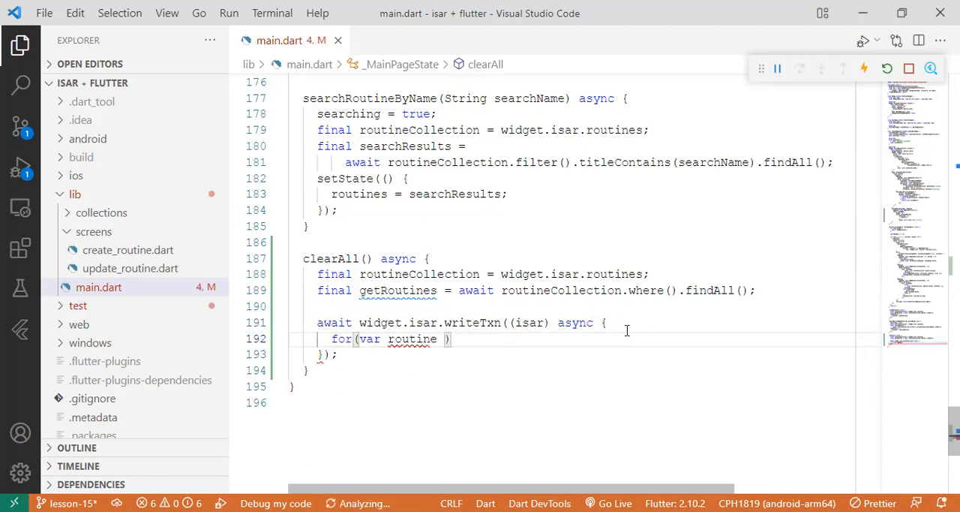
text(in g)
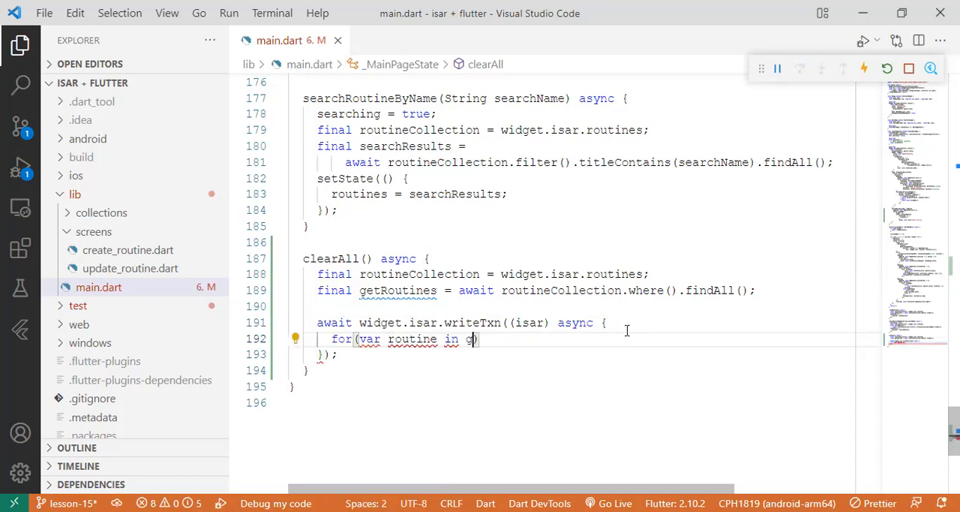
text(etRoutines)
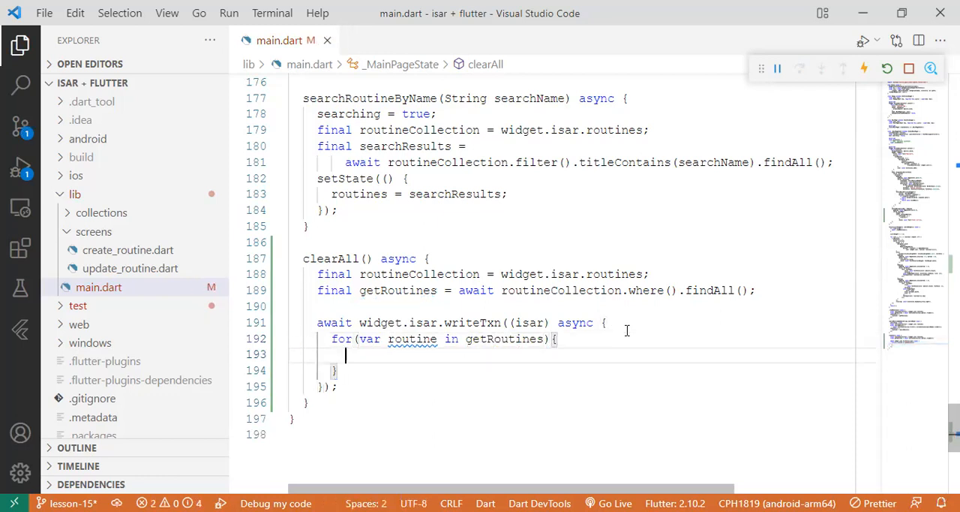
text(routineCollection)
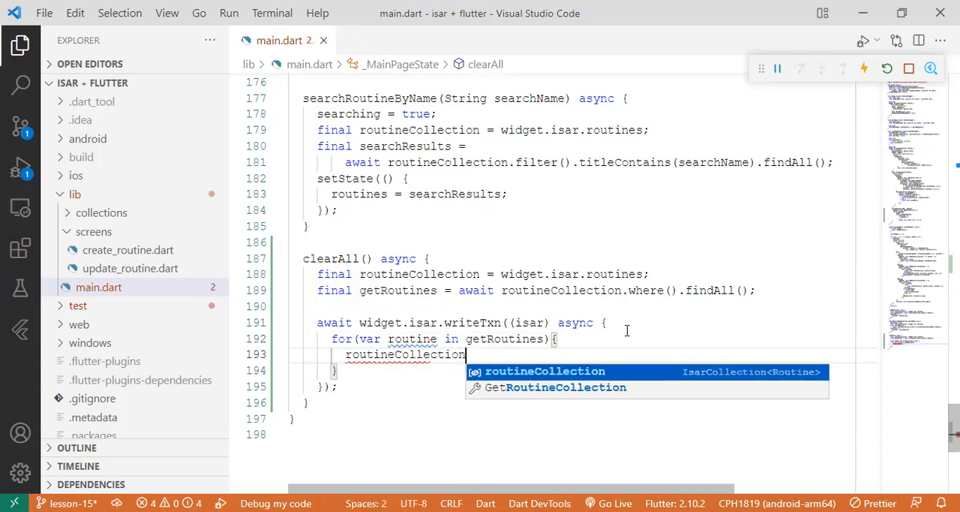
text(.delete()
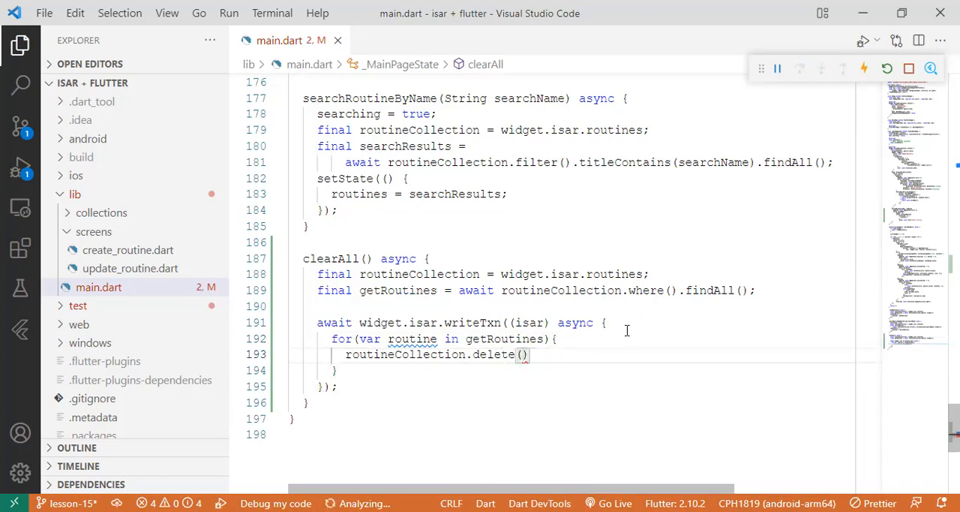
text(routine.i)
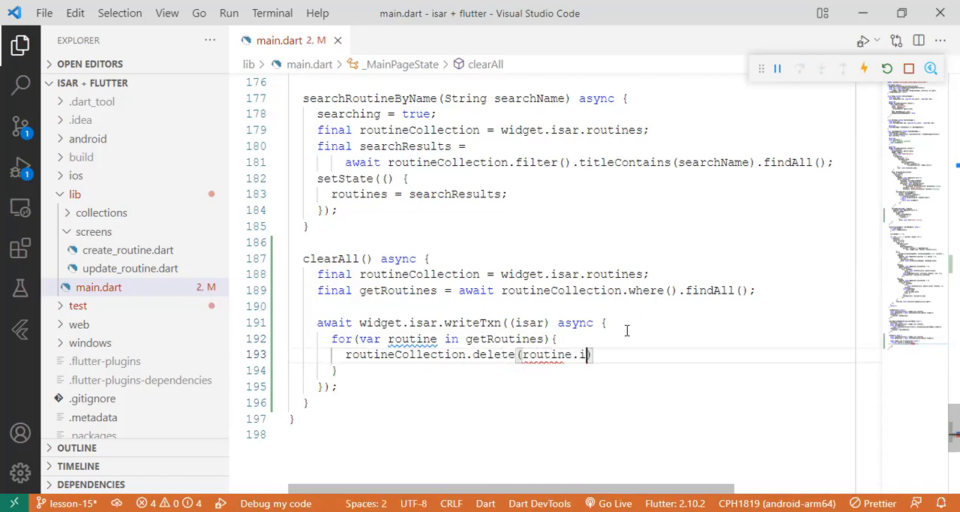
text(d);)
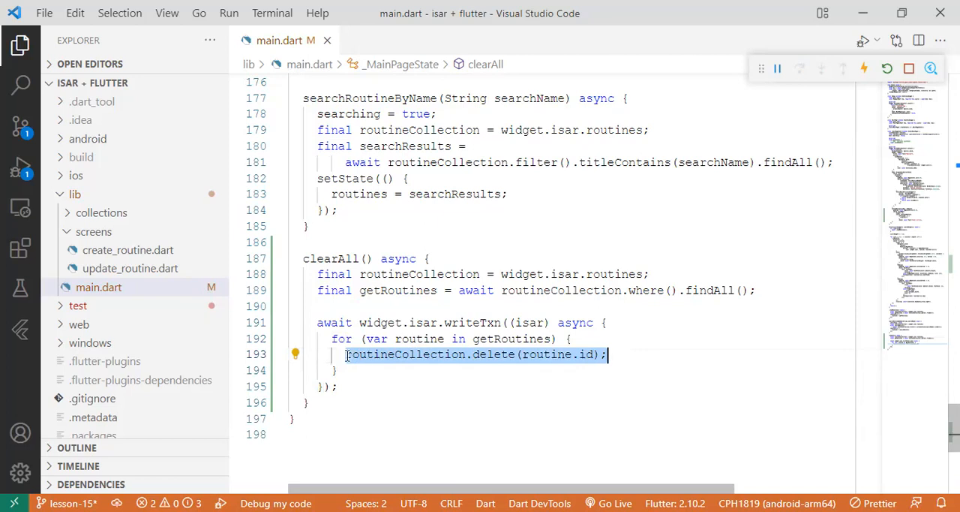
mouse_move(686, 349)
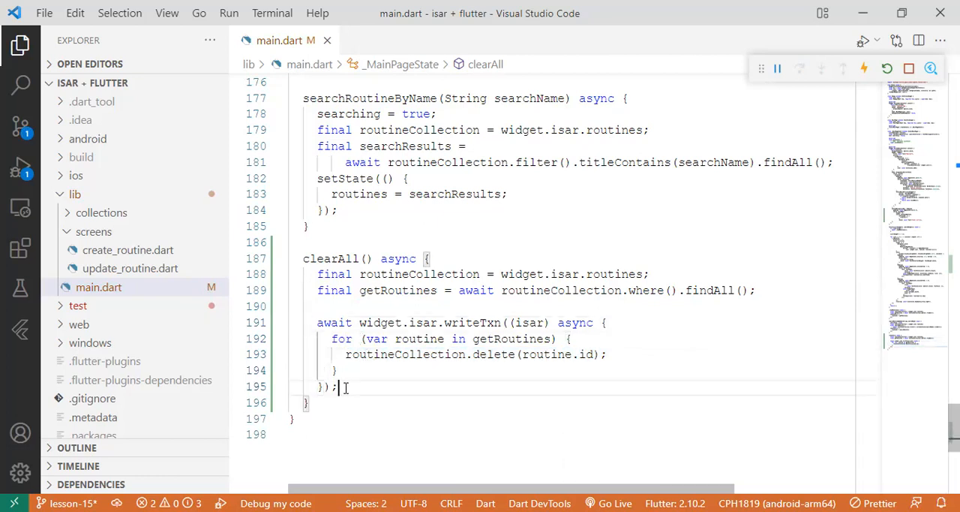
- Add an empty setState(() {}) call after the write transaction in clearAll()
key(Enter)
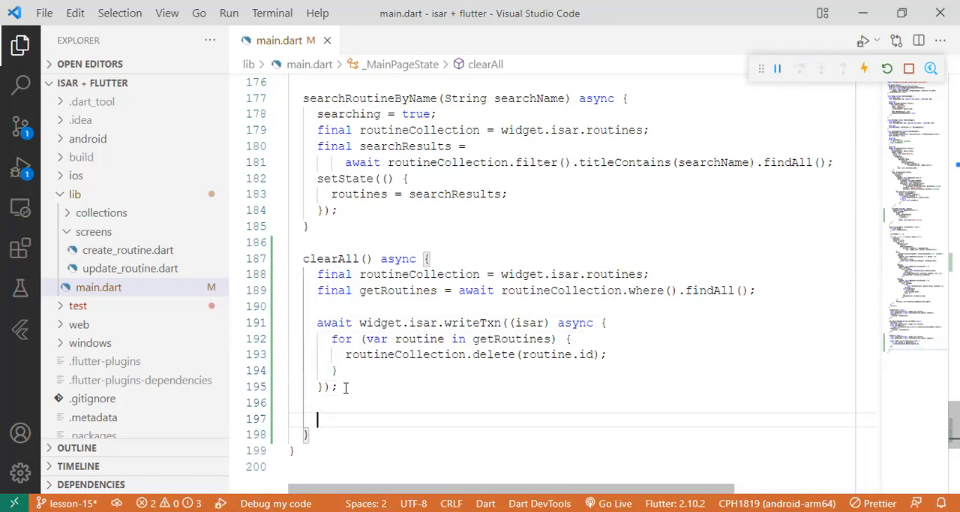
text(setState(() {});)
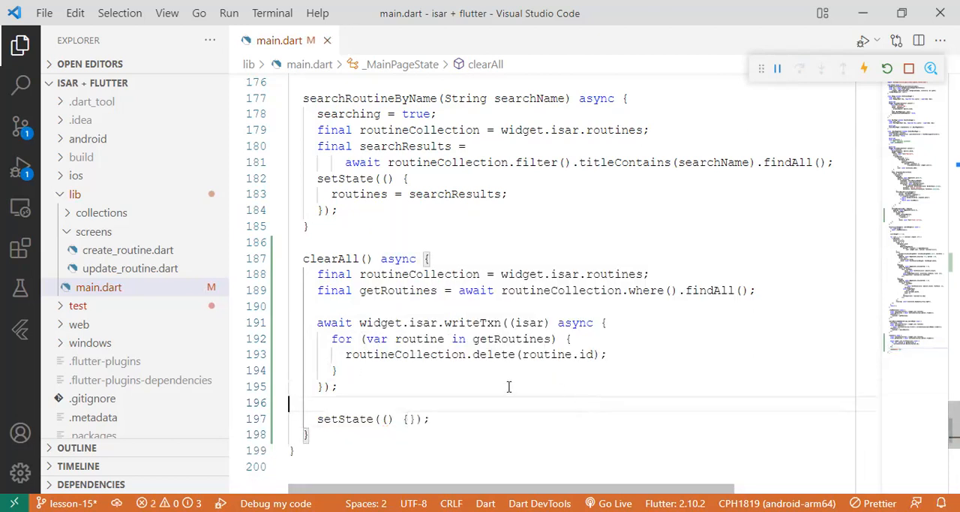
click(862, 69)
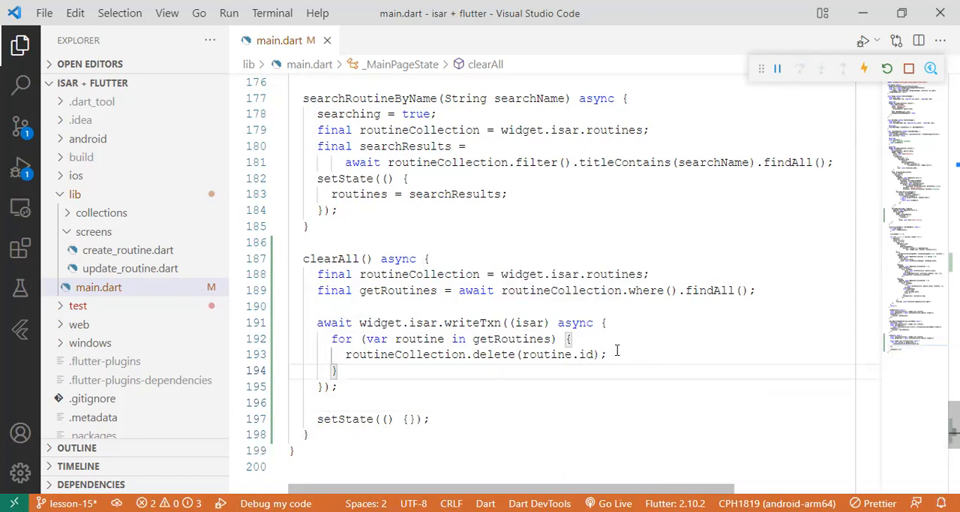
mouse_move(626, 391)
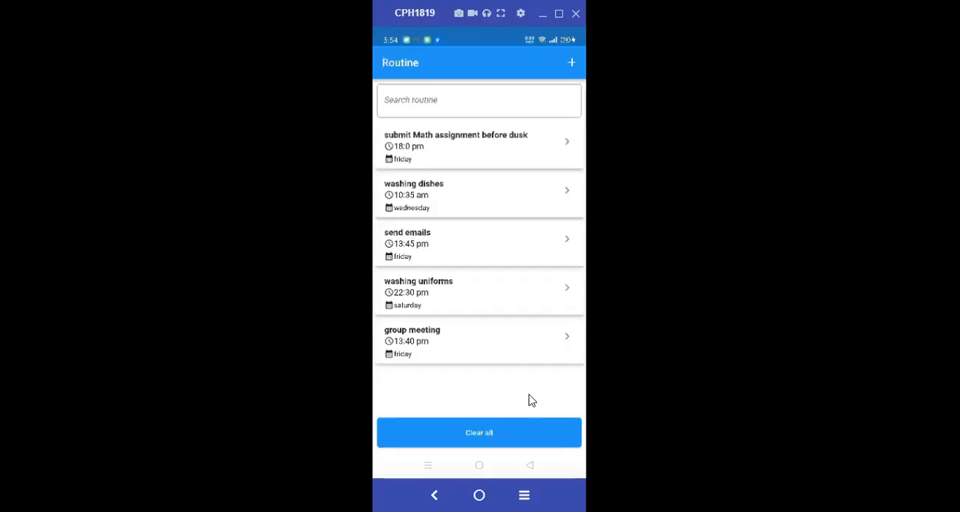
mouse_move(528, 392)
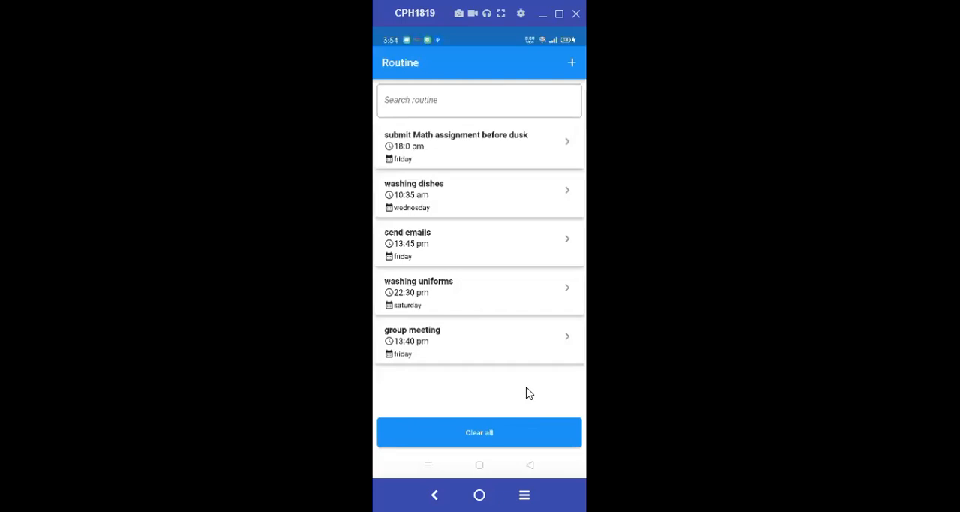
mouse_move(504, 435)
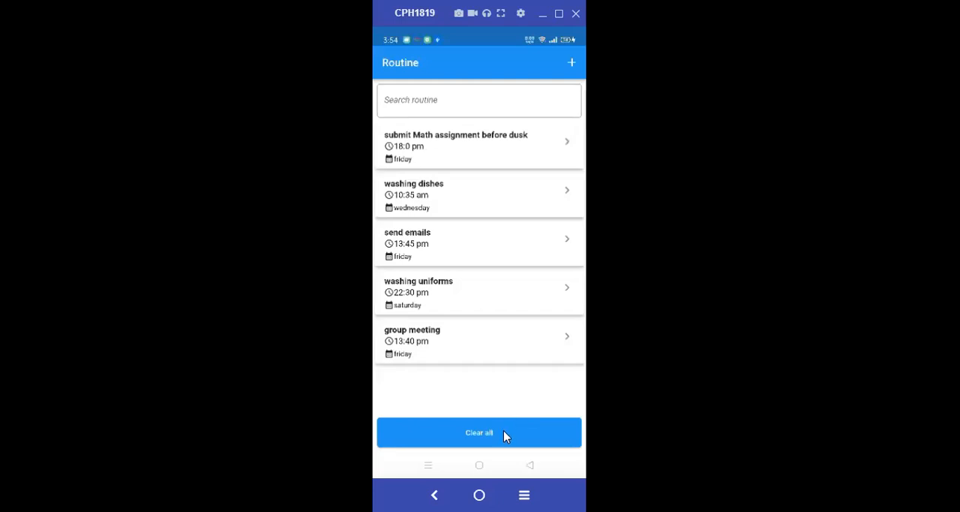
- Tap Clear all in the running Routine app to empty the routine list
click(479, 432)
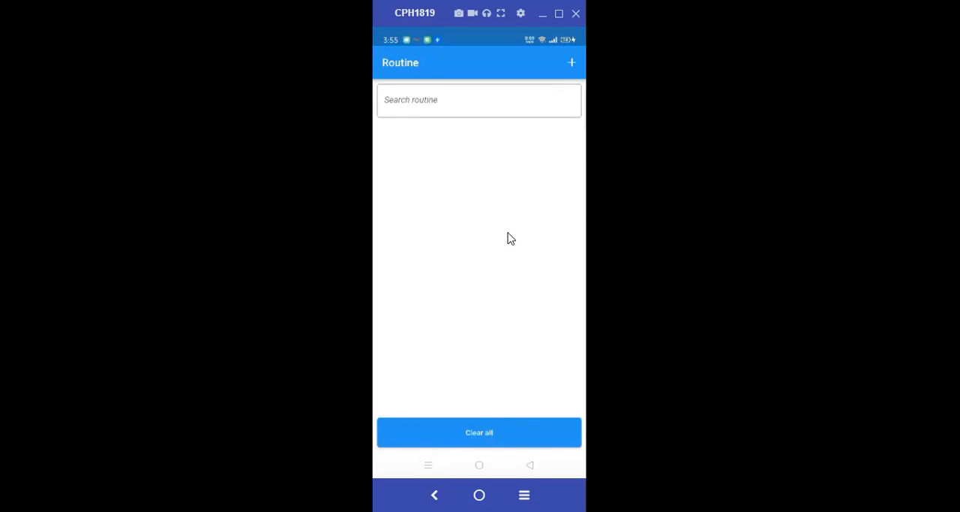
mouse_move(500, 414)
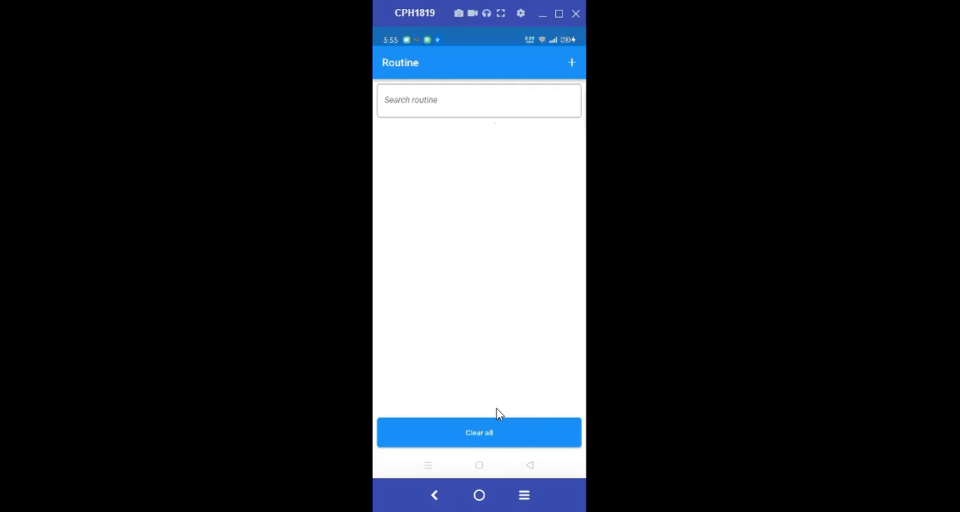
- Create a home 'washing' routine starting at 22:35
click(571, 62)
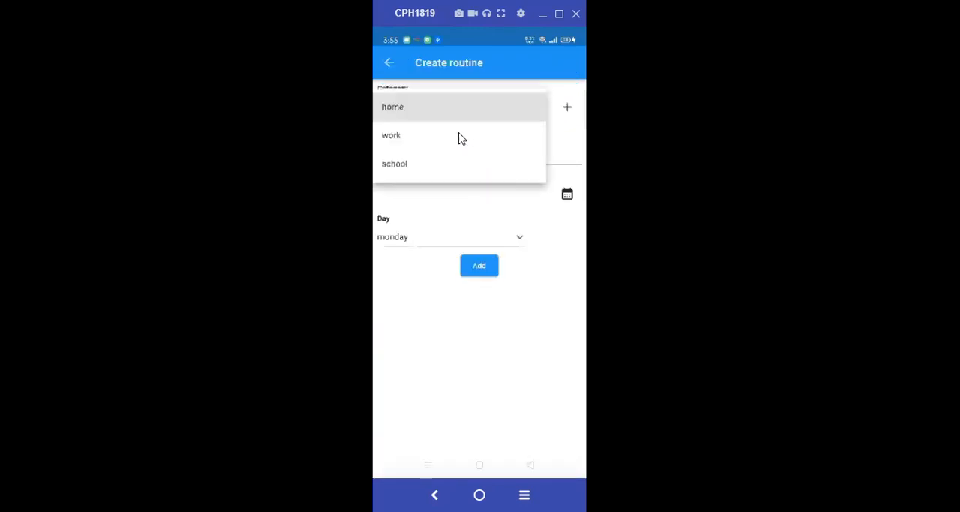
click(392, 106)
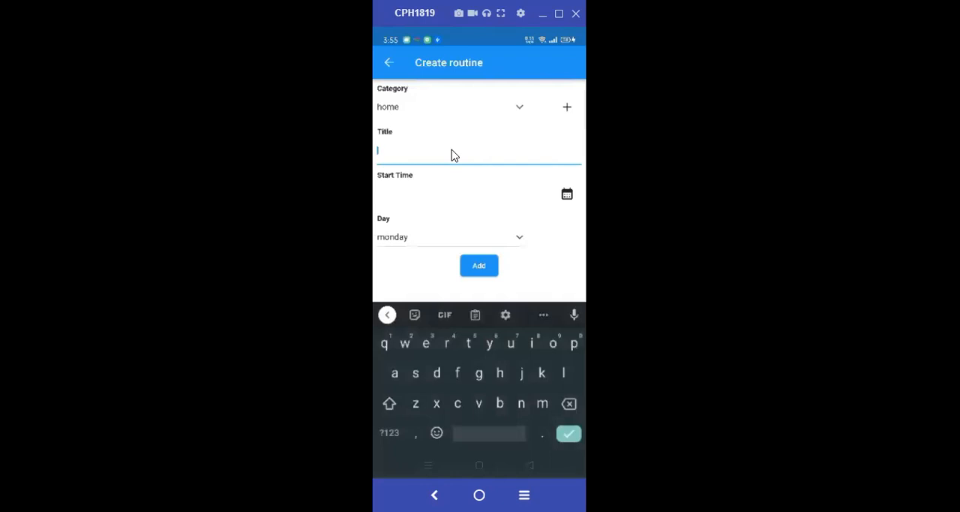
text(washing)
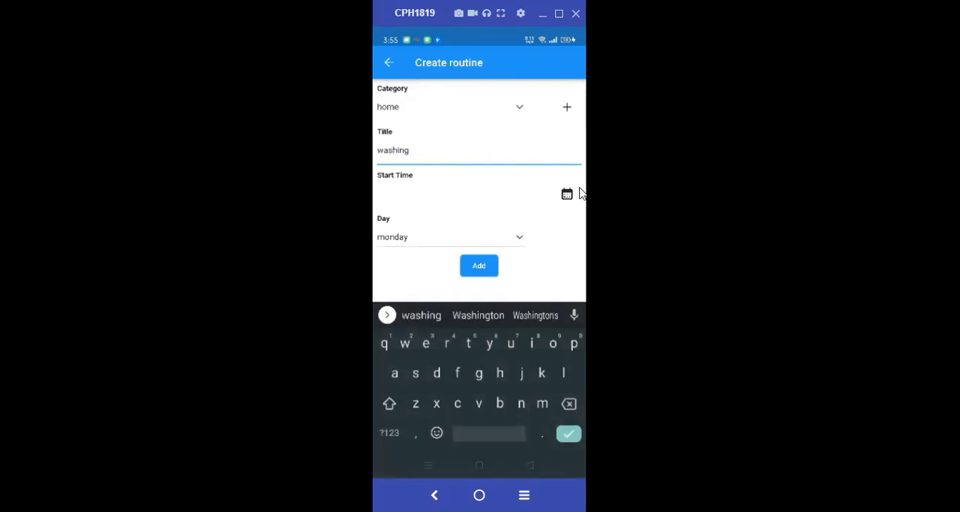
click(567, 194)
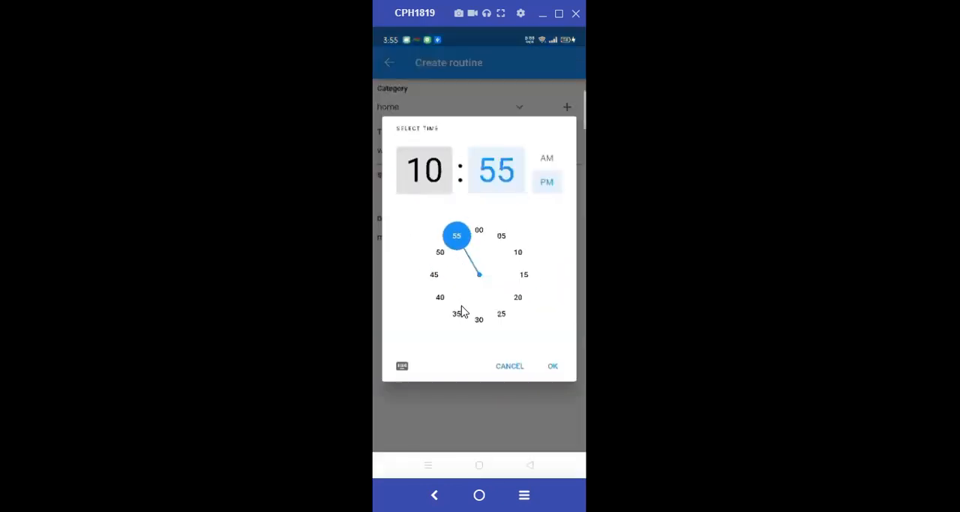
click(552, 365)
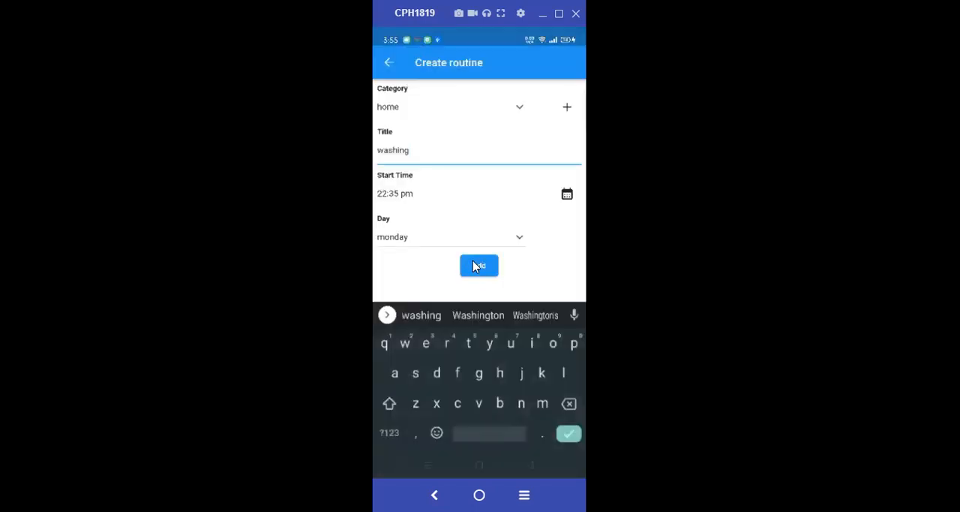
click(479, 265)
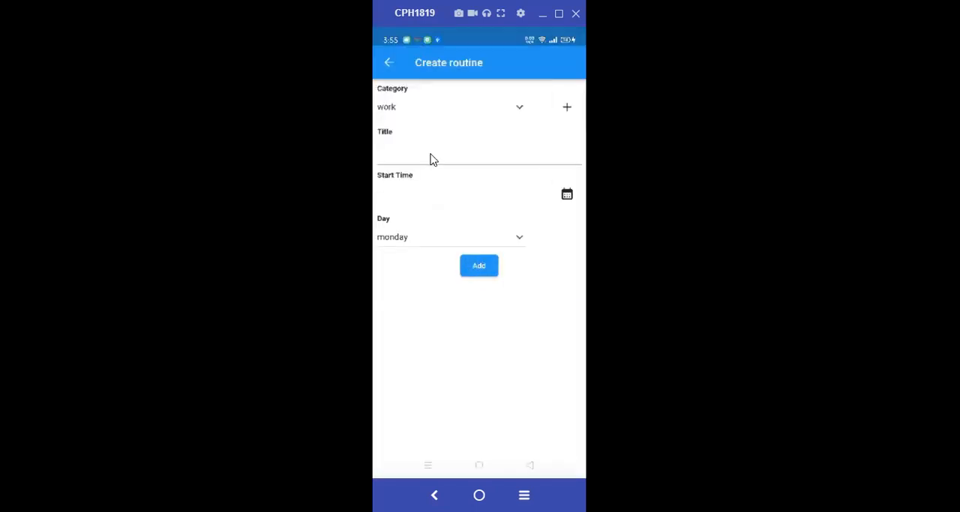
- Create a work 'emails' routine starting at 1:35 on thursday
text(as)
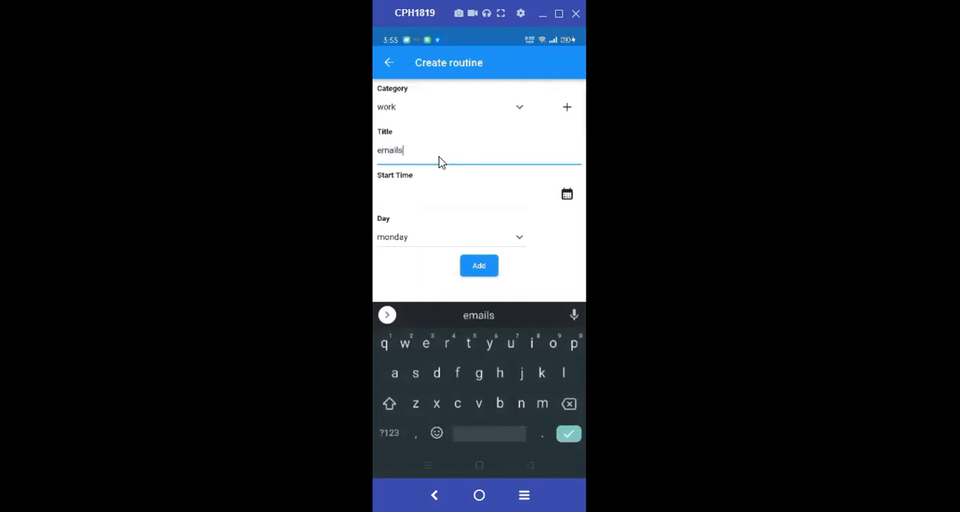
click(566, 193)
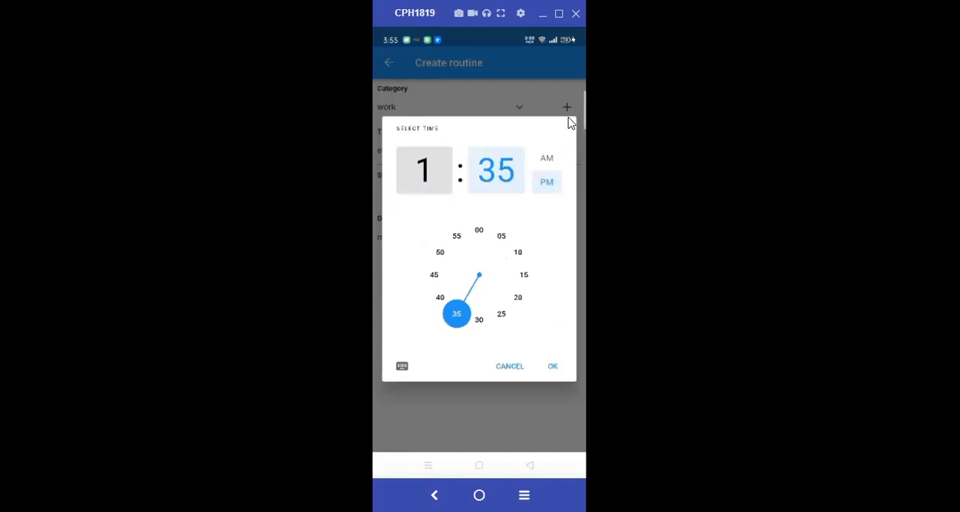
click(553, 365)
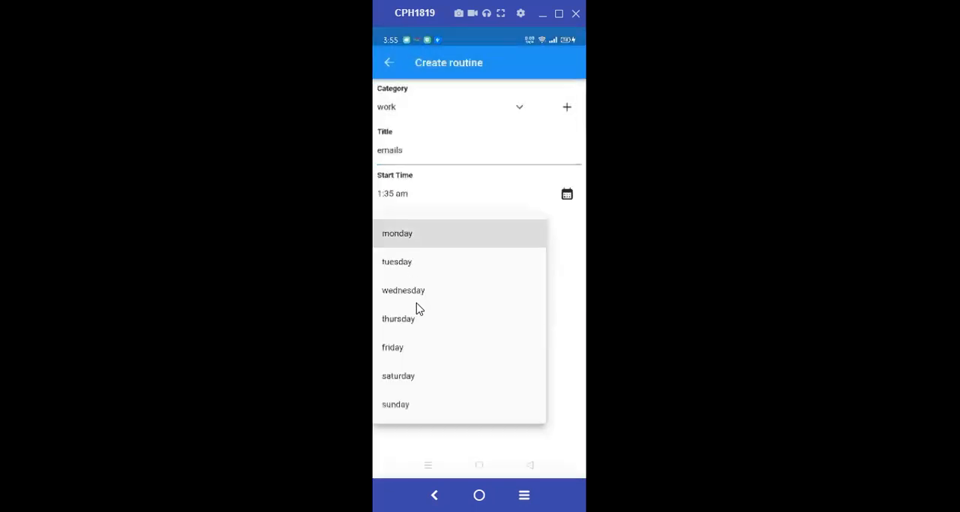
click(397, 233)
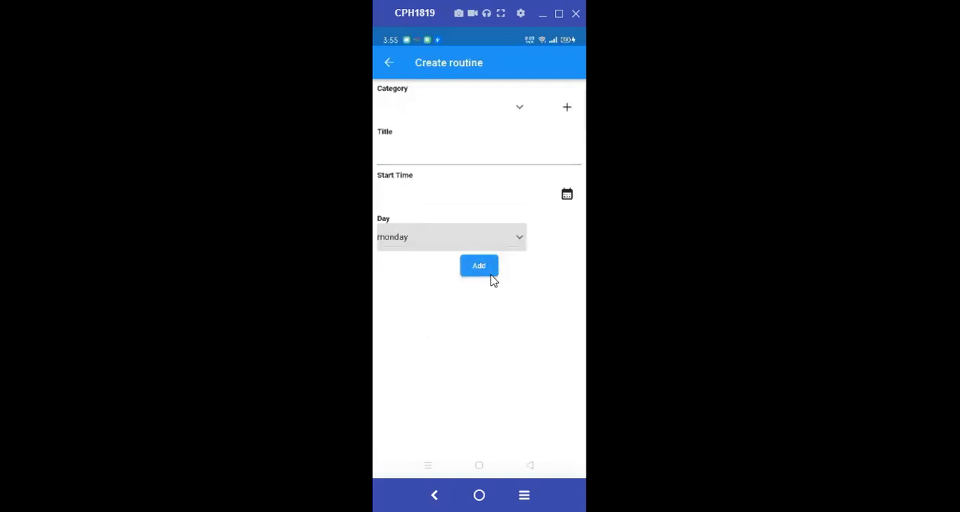
- Set the routine category to school and title it 'assignment'
click(519, 106)
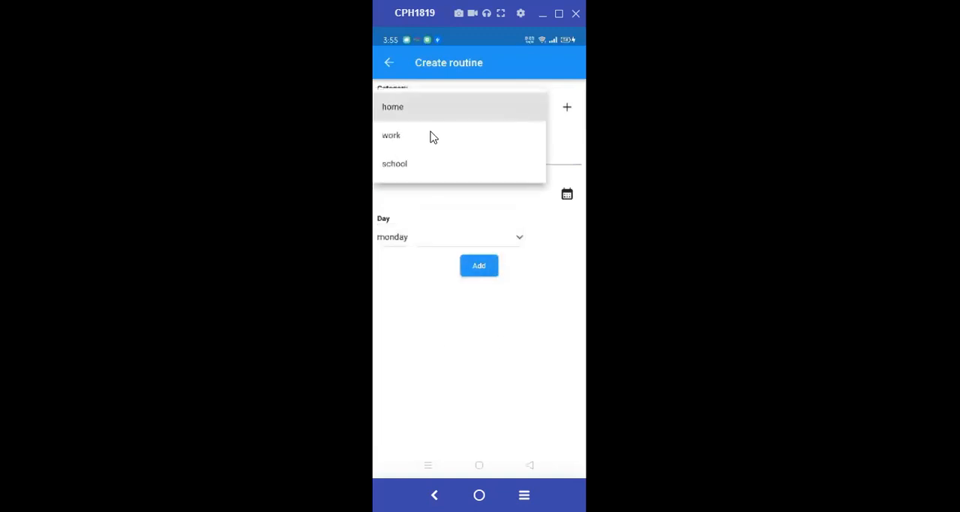
click(393, 162)
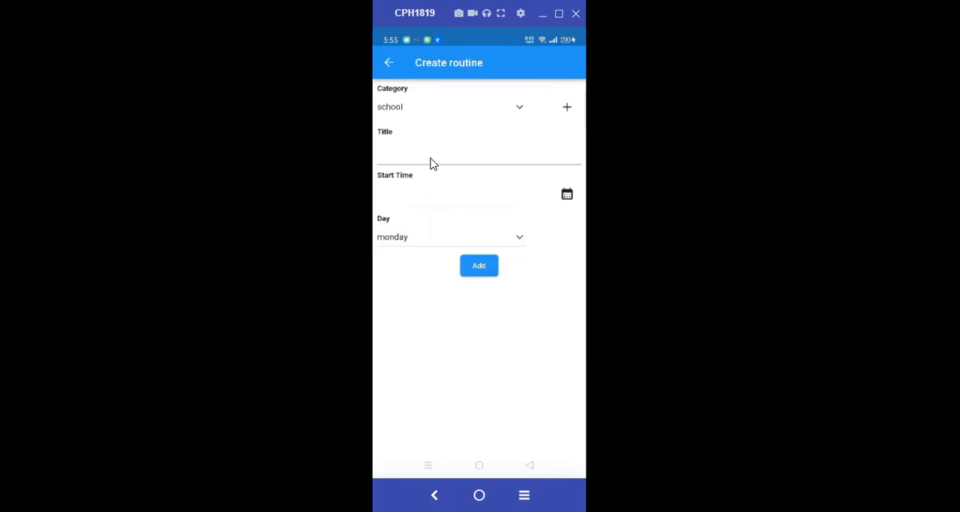
mouse_move(499, 129)
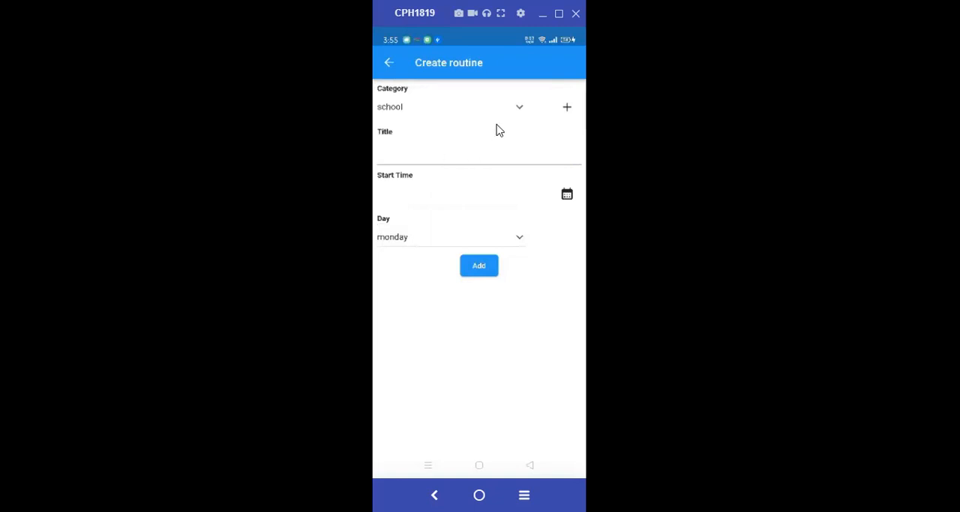
mouse_move(450, 136)
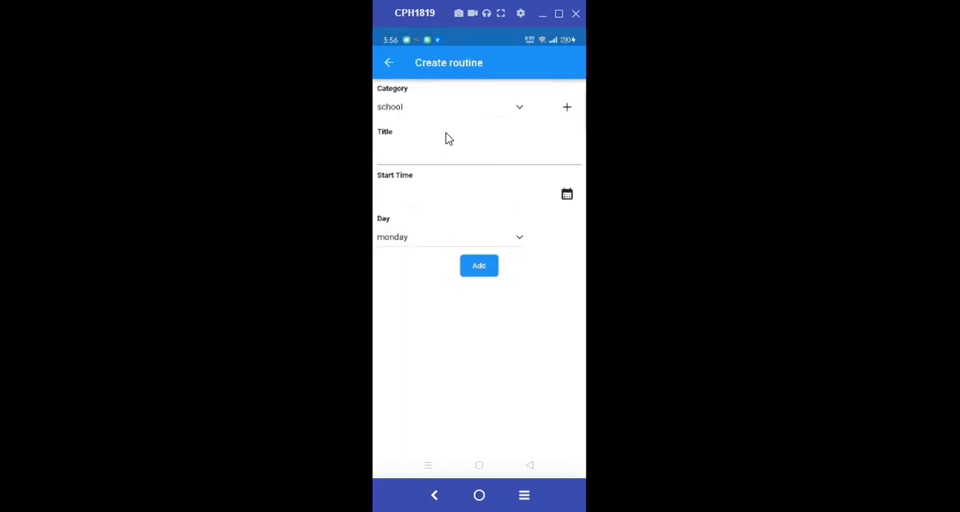
mouse_move(442, 124)
text(assi)
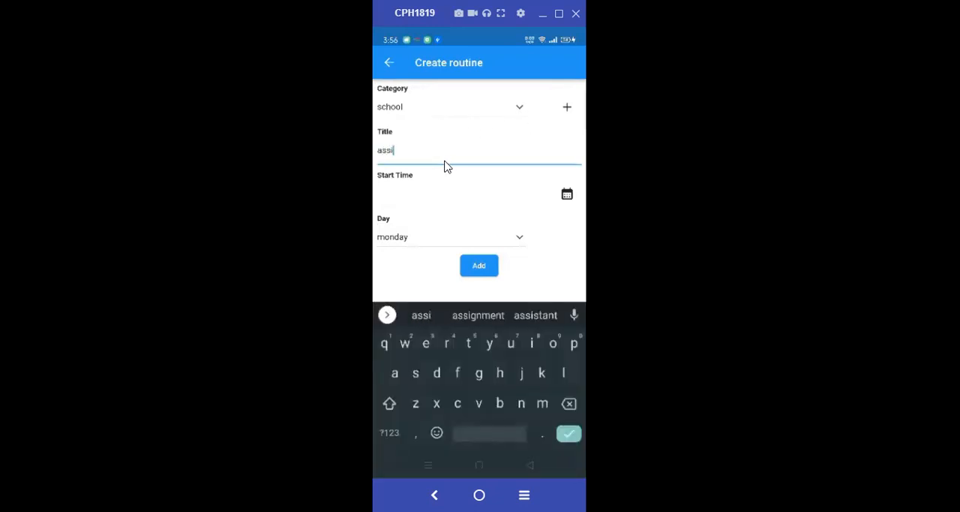
text(gn)
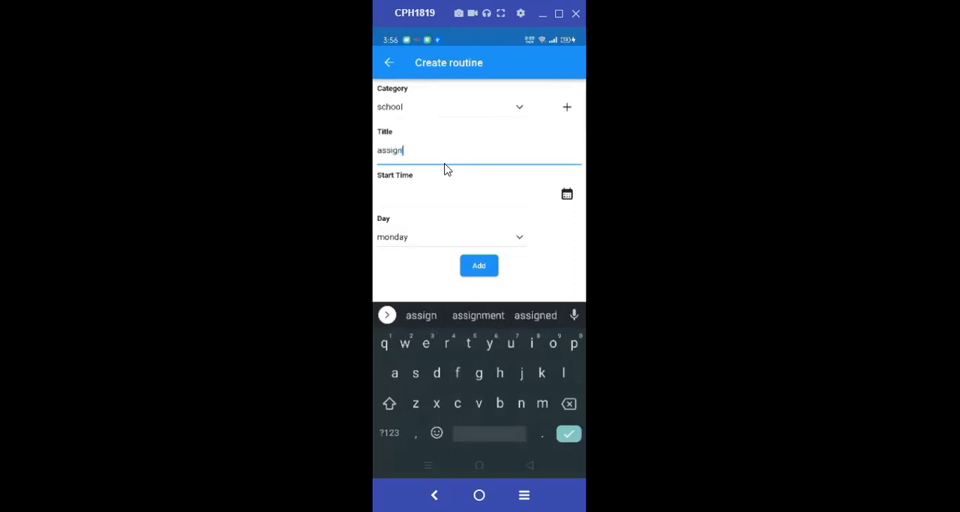
click(478, 314)
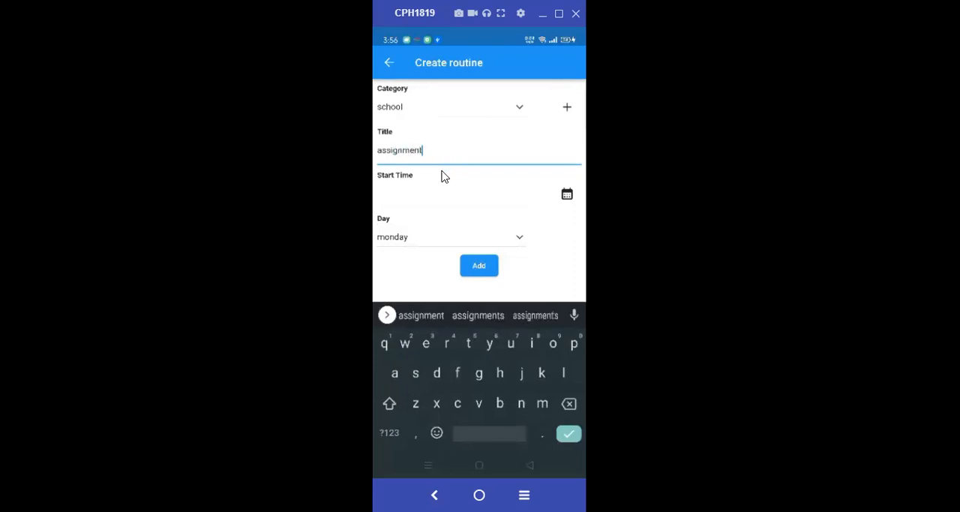
- Set the start time to 10:35 PM and save the assignment routine
click(567, 194)
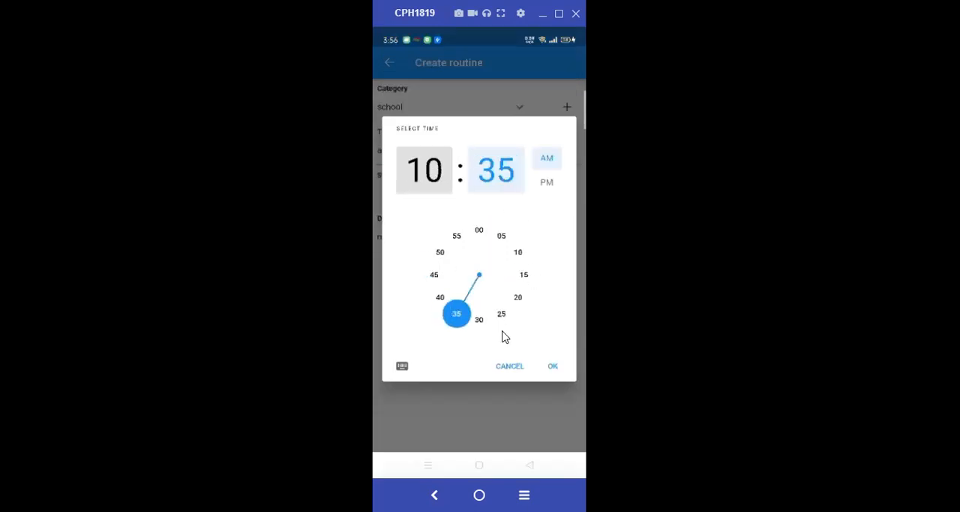
click(546, 181)
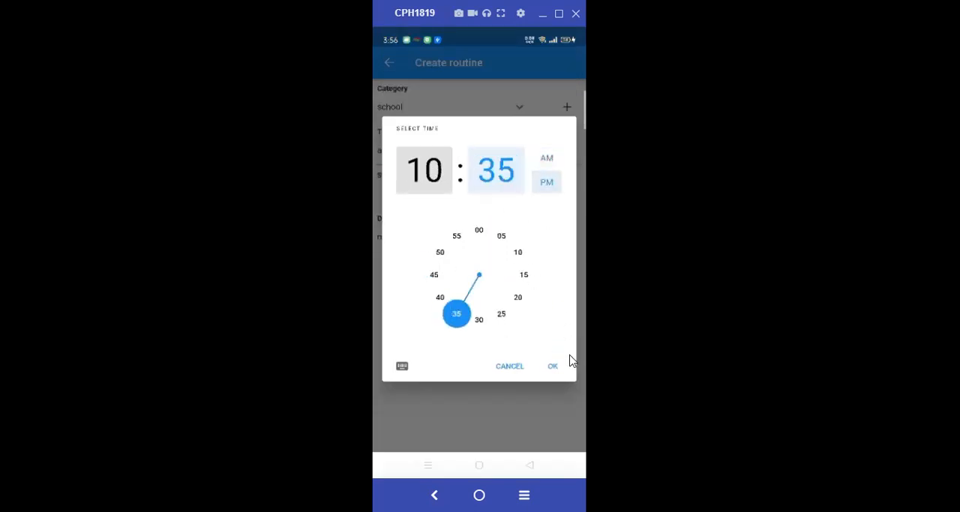
click(552, 365)
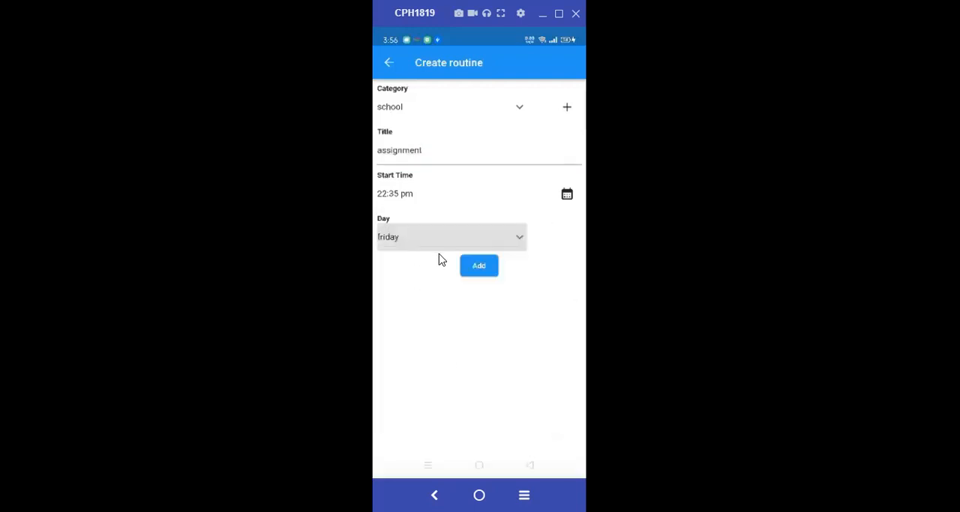
click(479, 265)
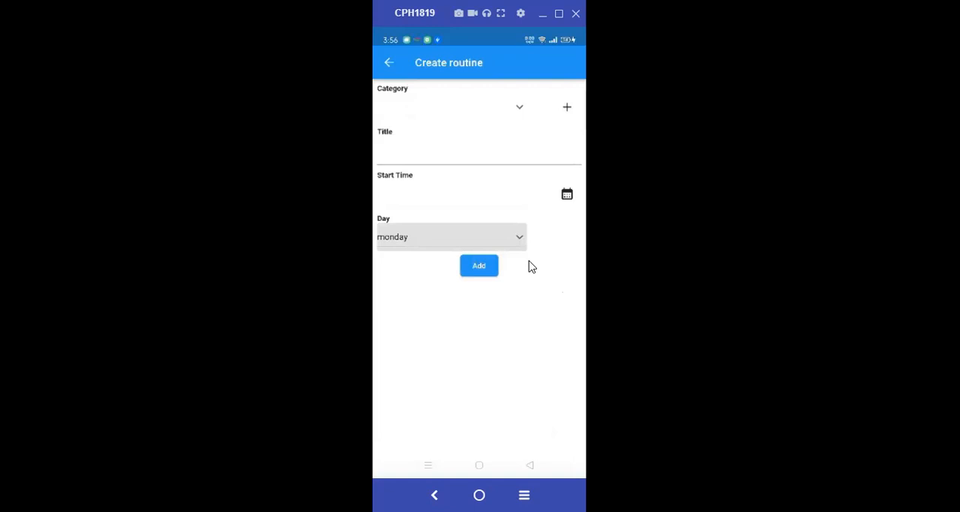
- Return to the routine list showing washing, emails and assignment, then refocus main.dart's clearAll()
click(388, 62)
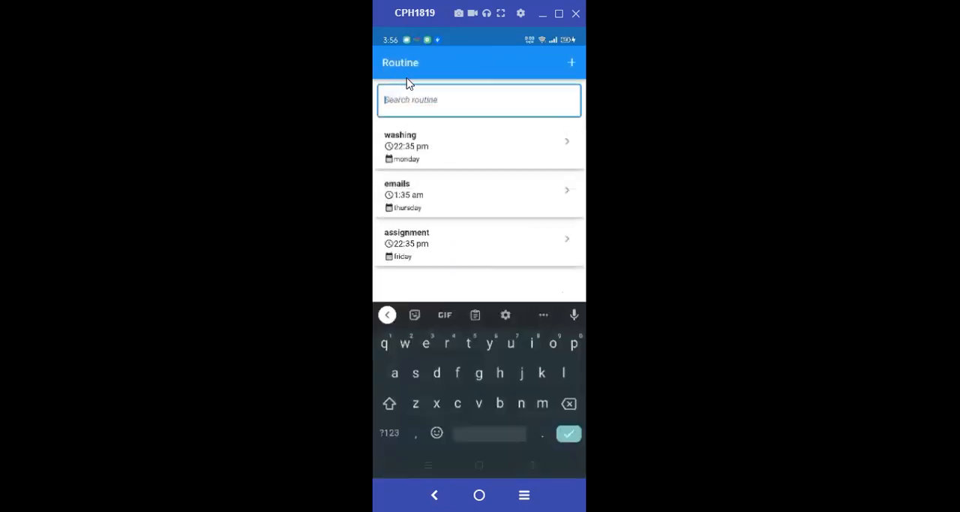
mouse_move(546, 428)
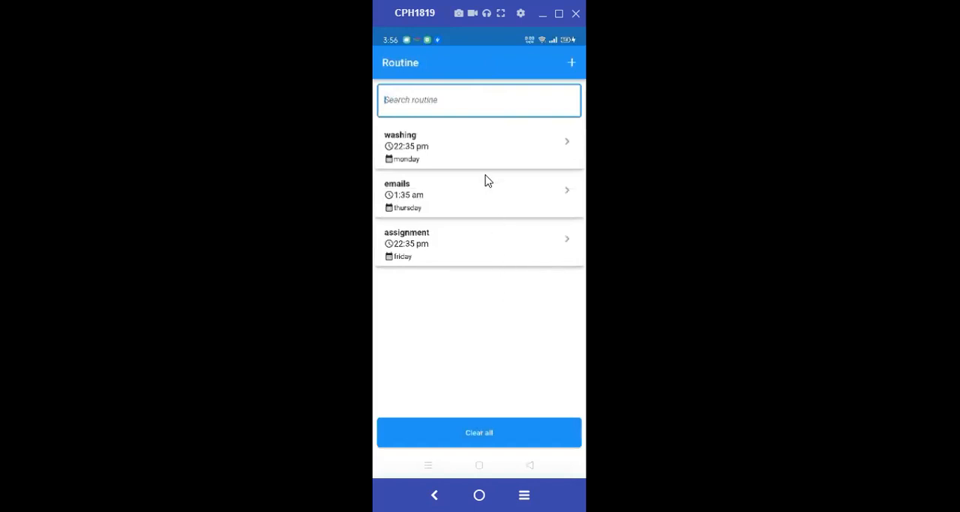
click(478, 432)
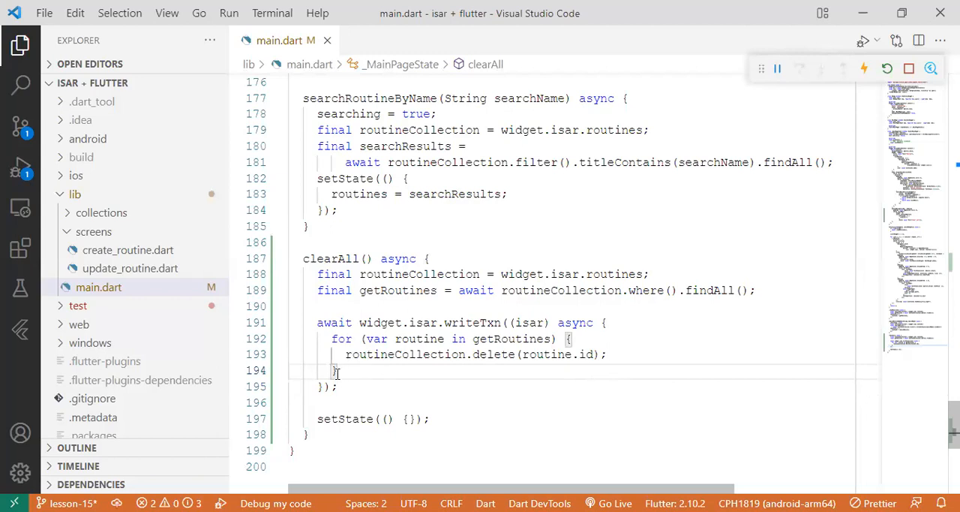
mouse_move(499, 430)
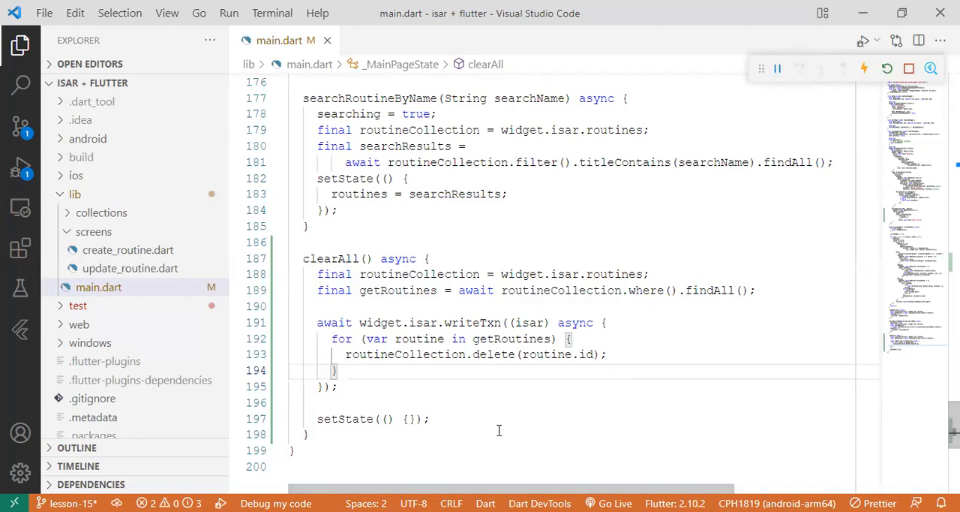